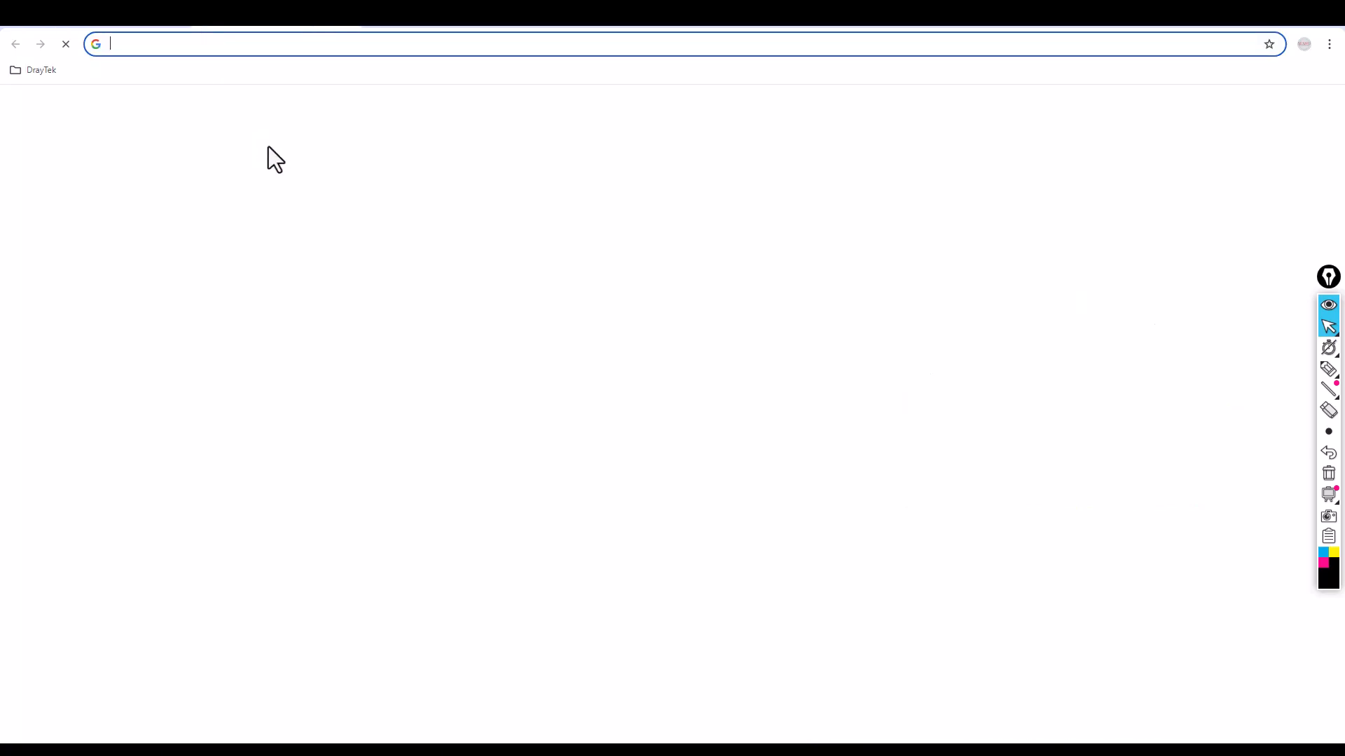
Step: Enter the firewall management address in the Chrome address bar to load its login page
text(www.fa)
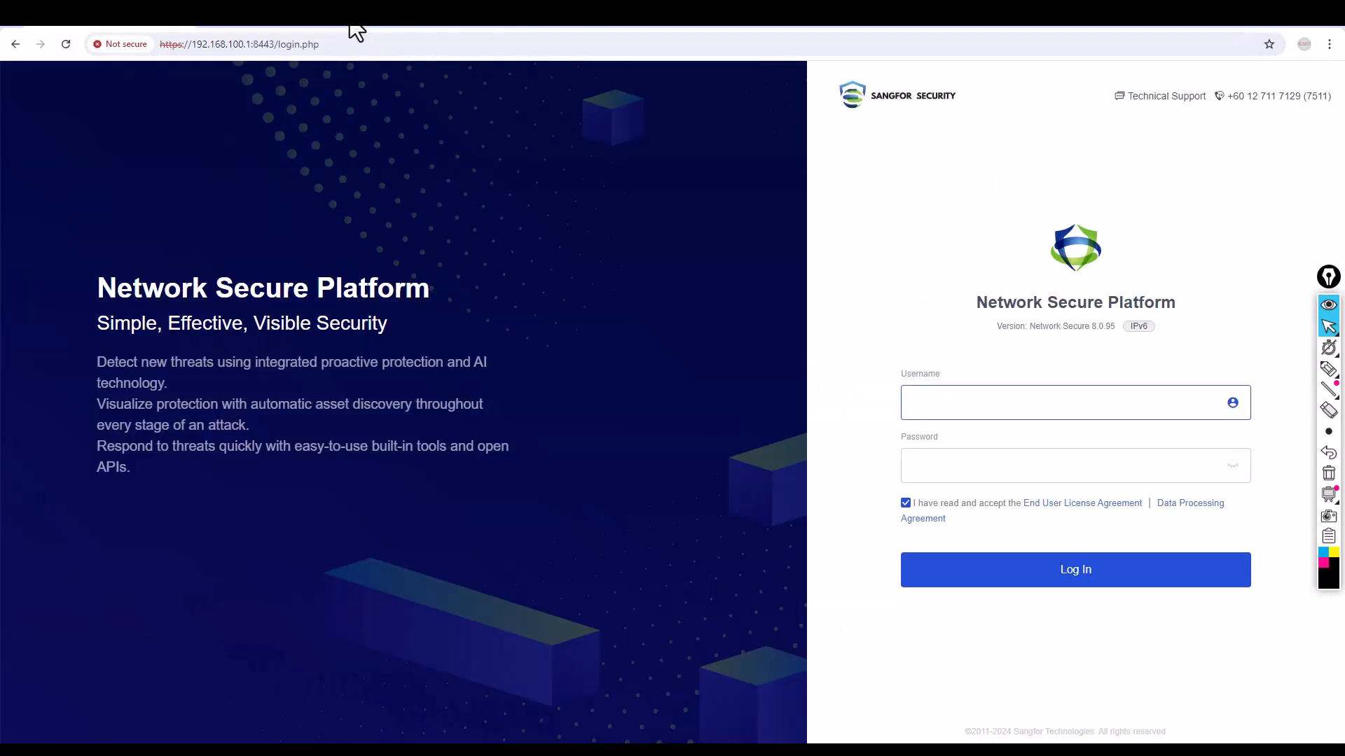
Step: Log in to the firewall as admin and reach the Home dashboard
click(1063, 402)
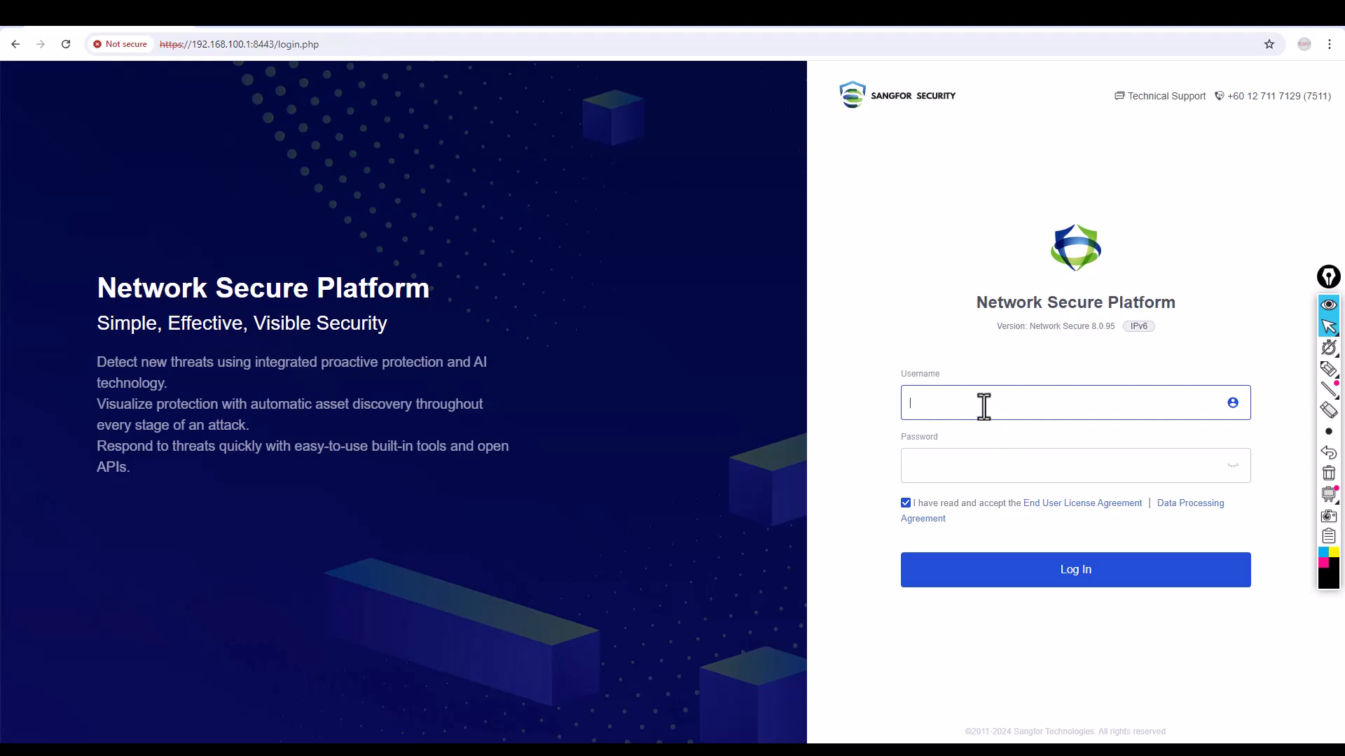
text(admin)
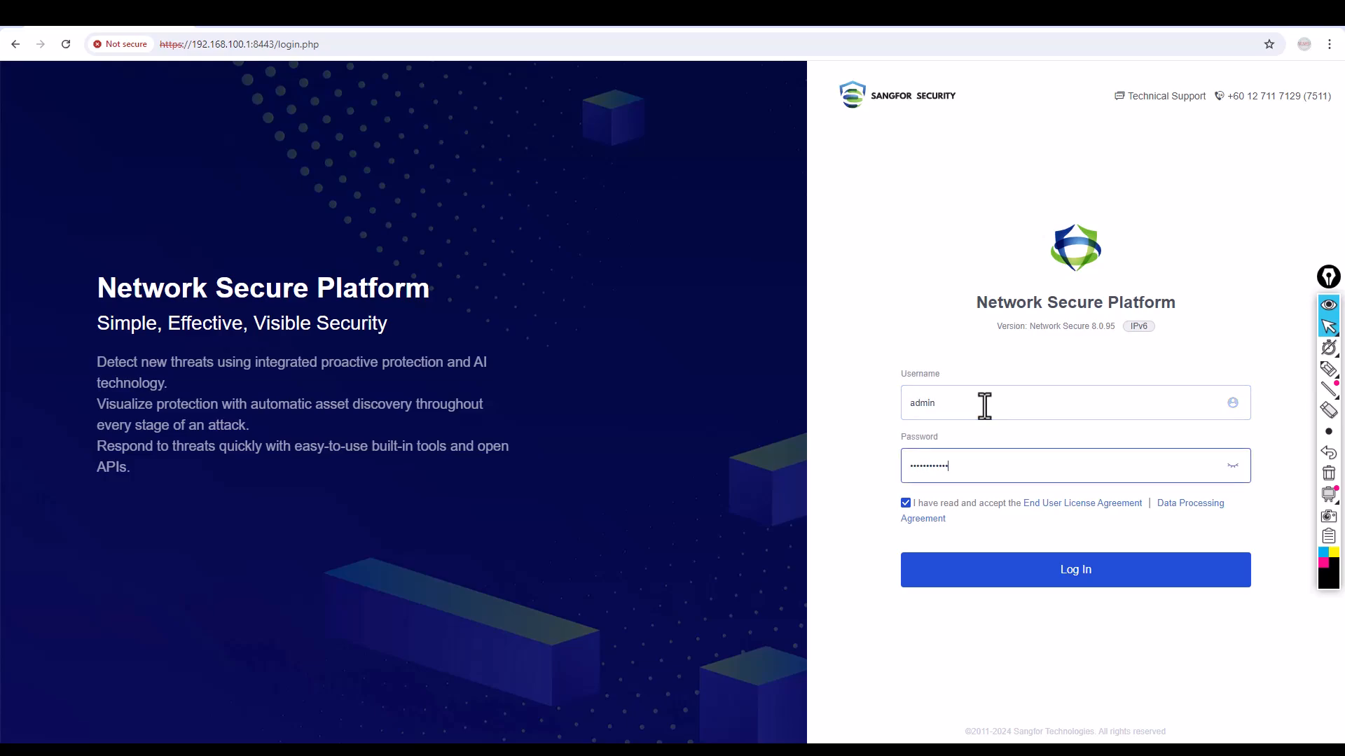
click(1074, 570)
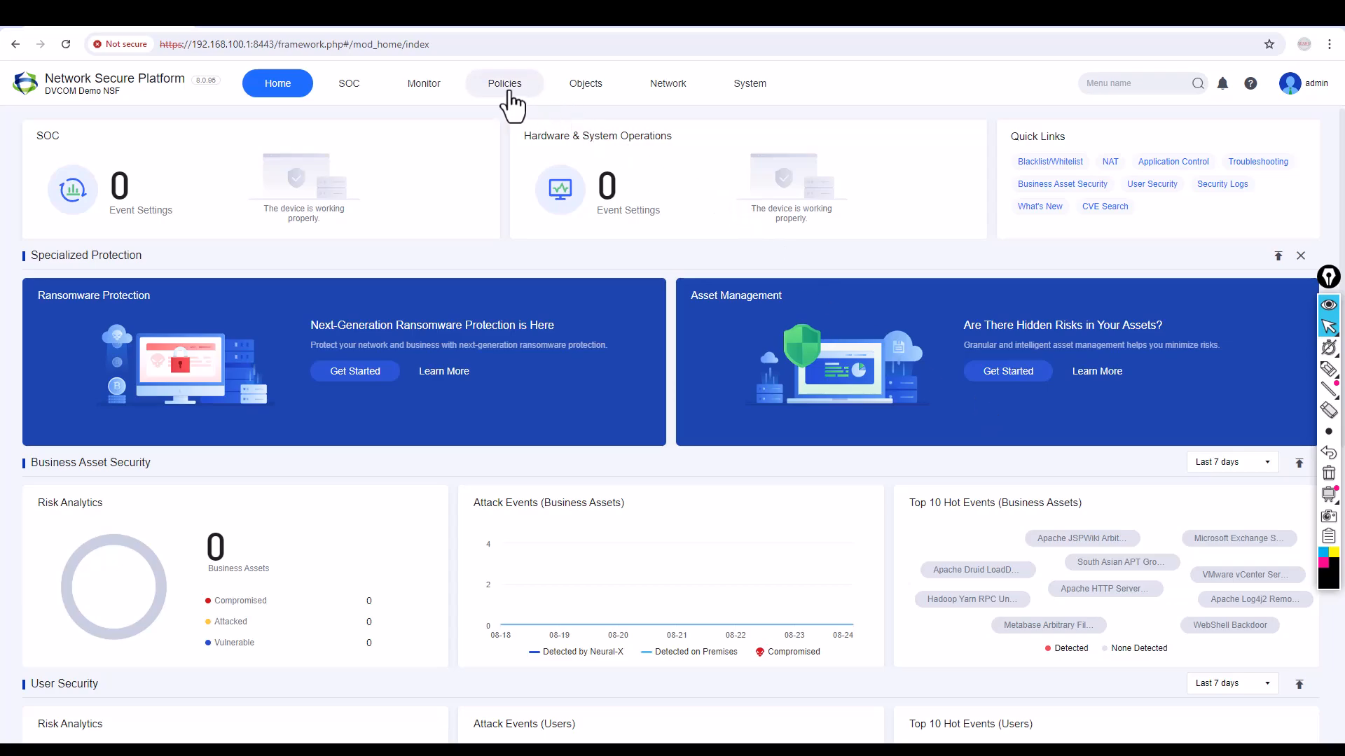
Step: Go to Policies so the Application Control policy list is displayed
click(503, 83)
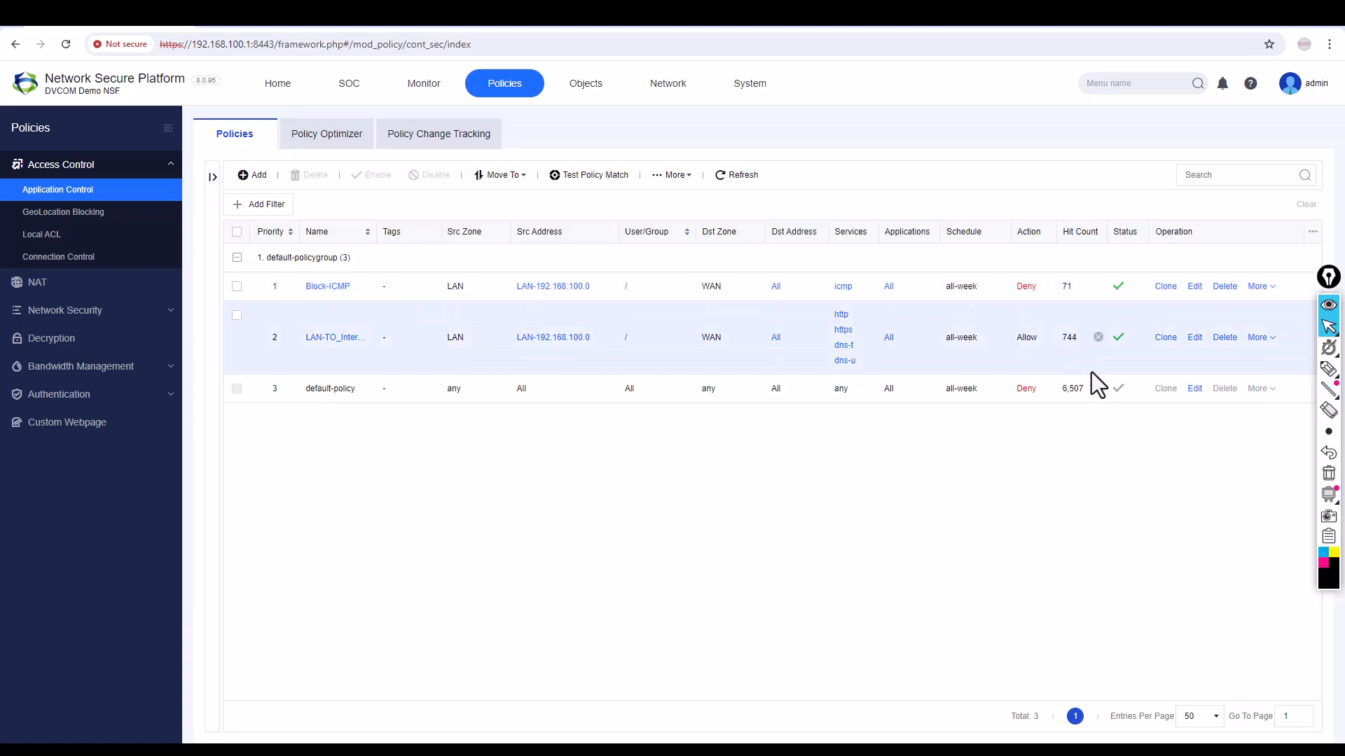
Step: Clone the LAN-TO_Internet policy as Block-Facebook with description Block Facebook Traffic
click(1164, 337)
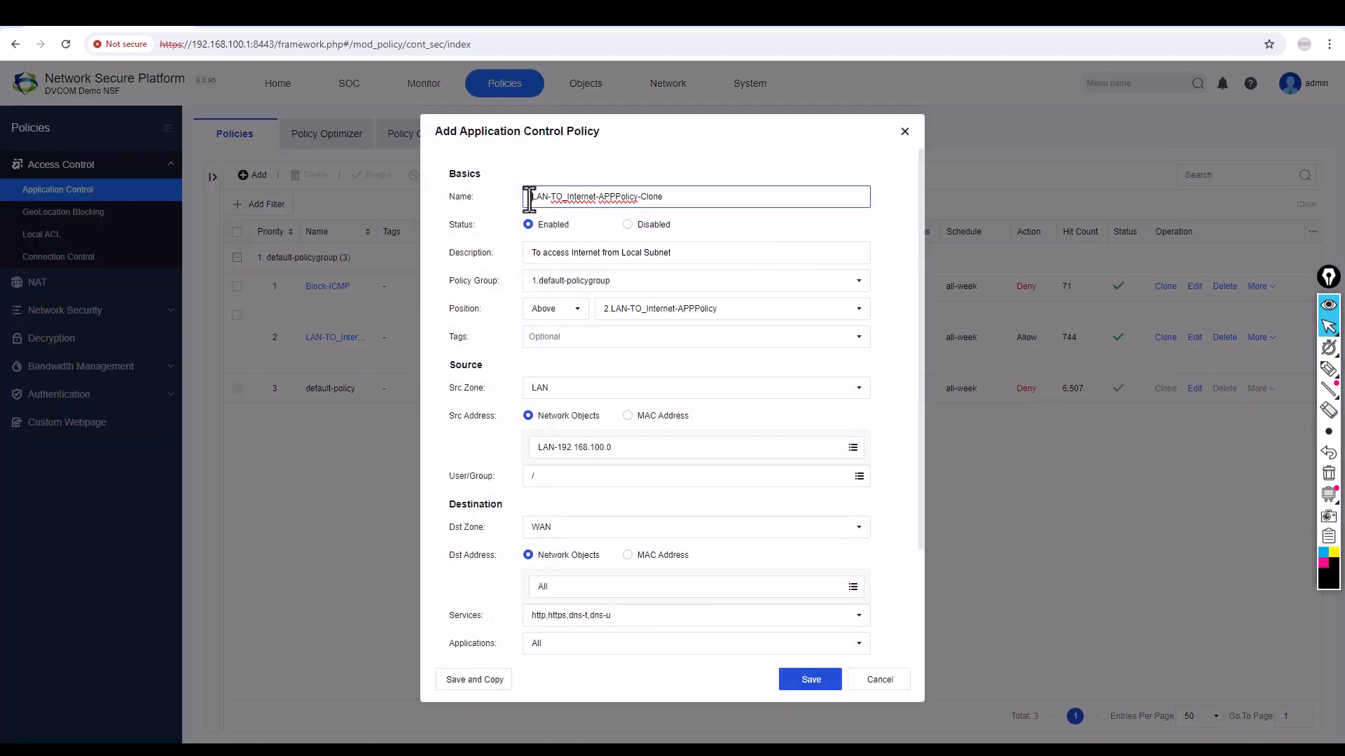
text(Block-F)
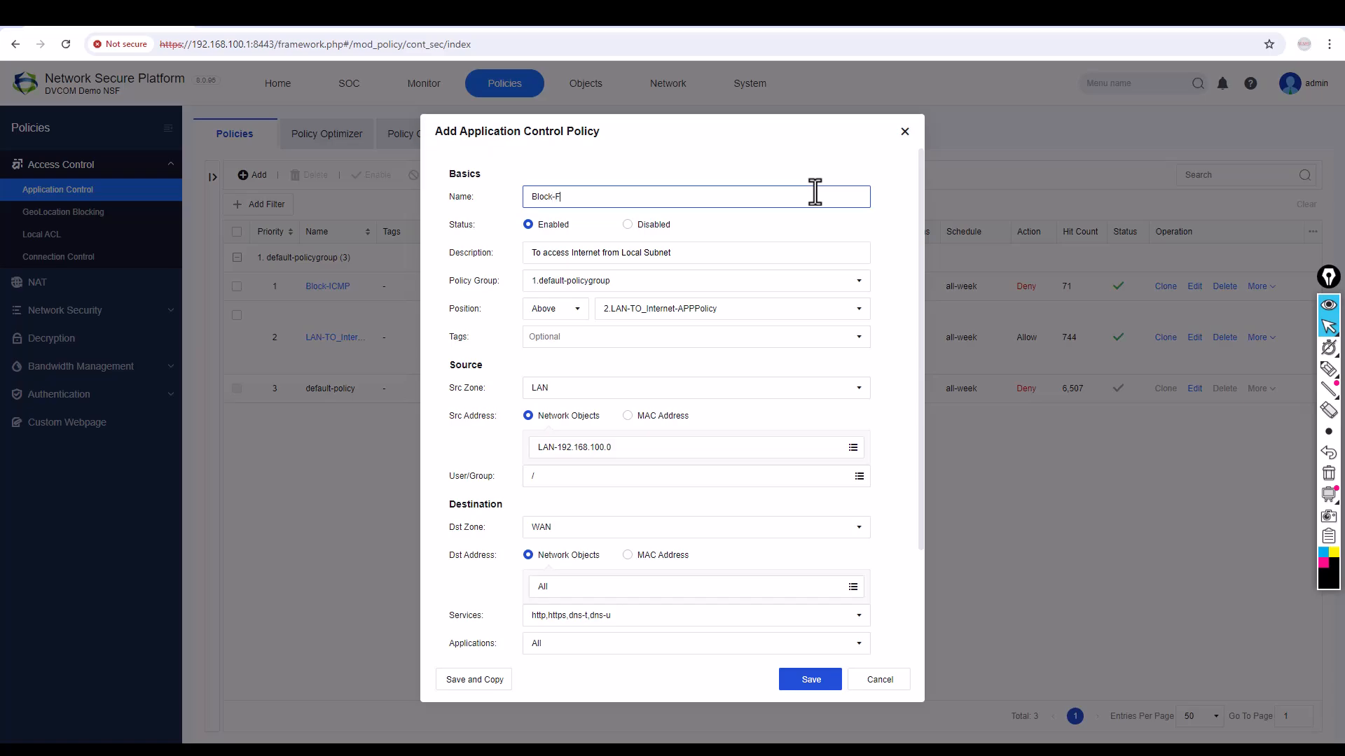
text(aceboo)
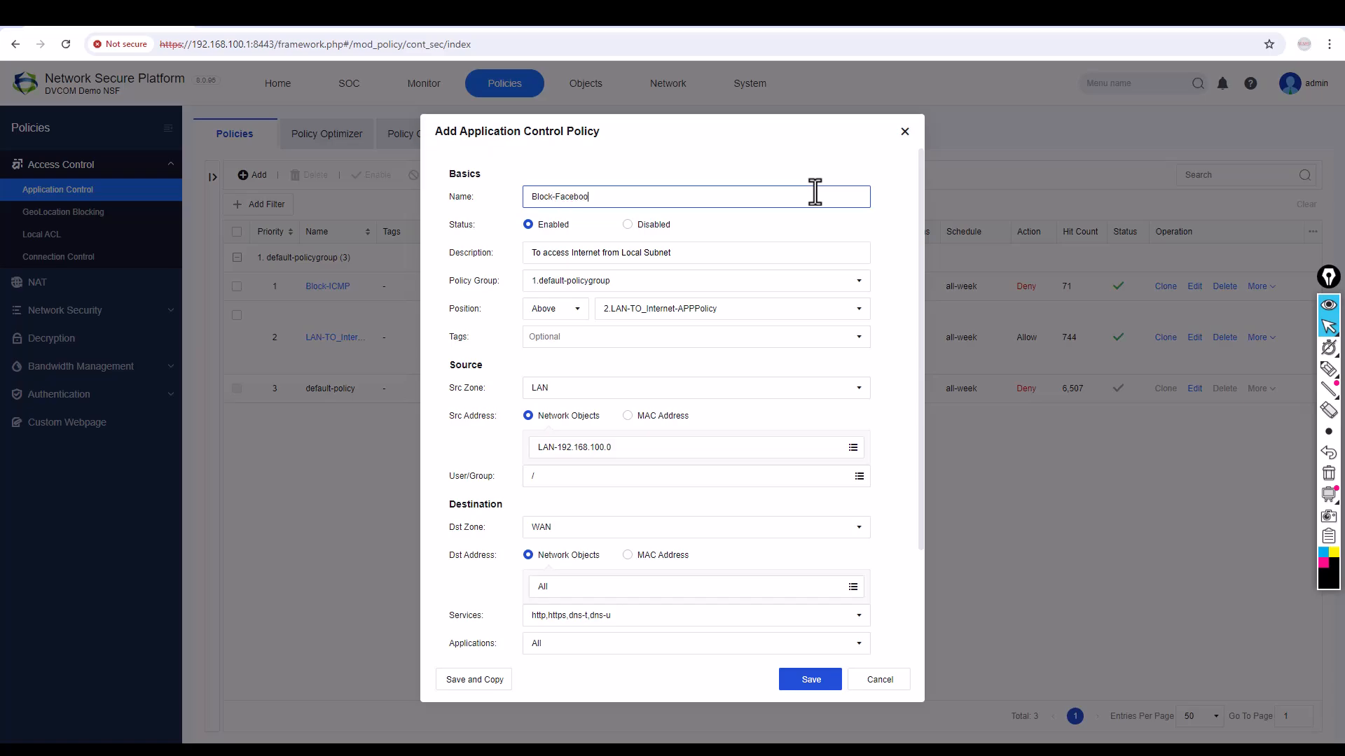
text(k)
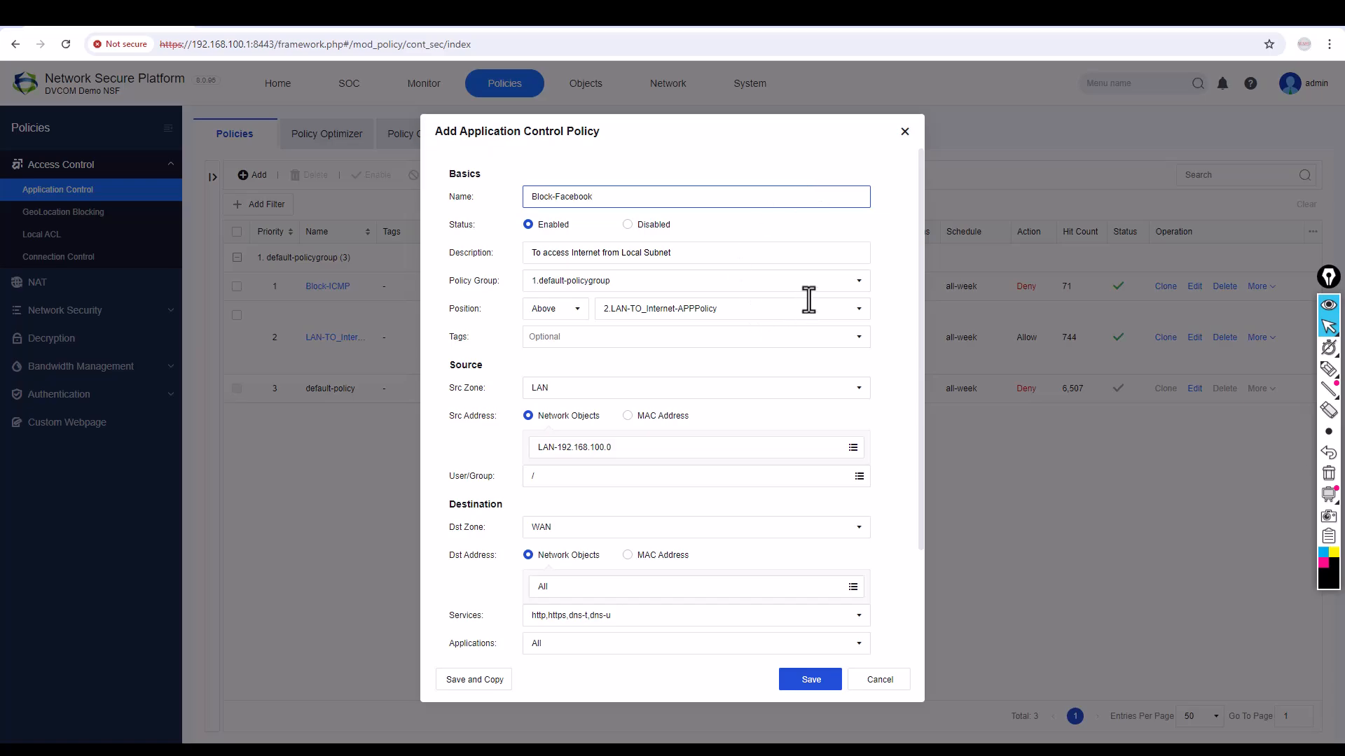
mouse_move(671, 308)
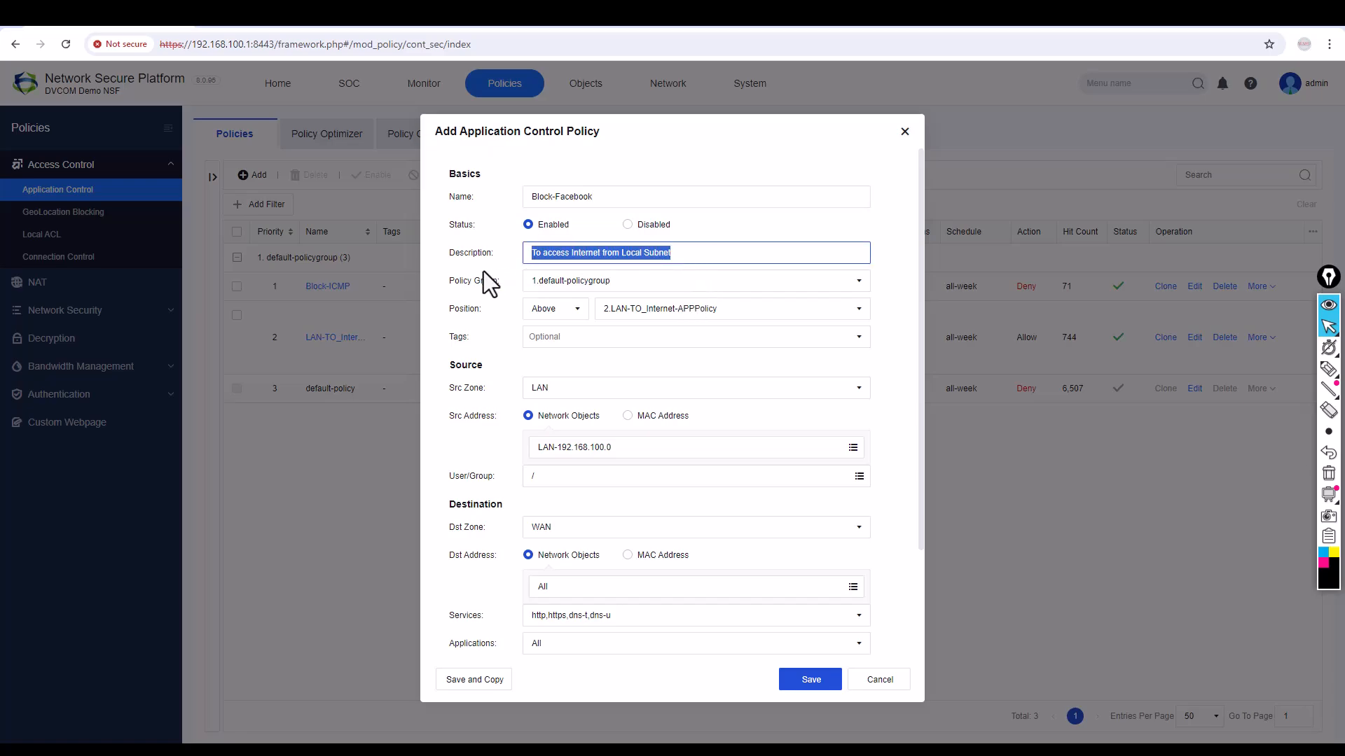
text(Block Facebook Traffic)
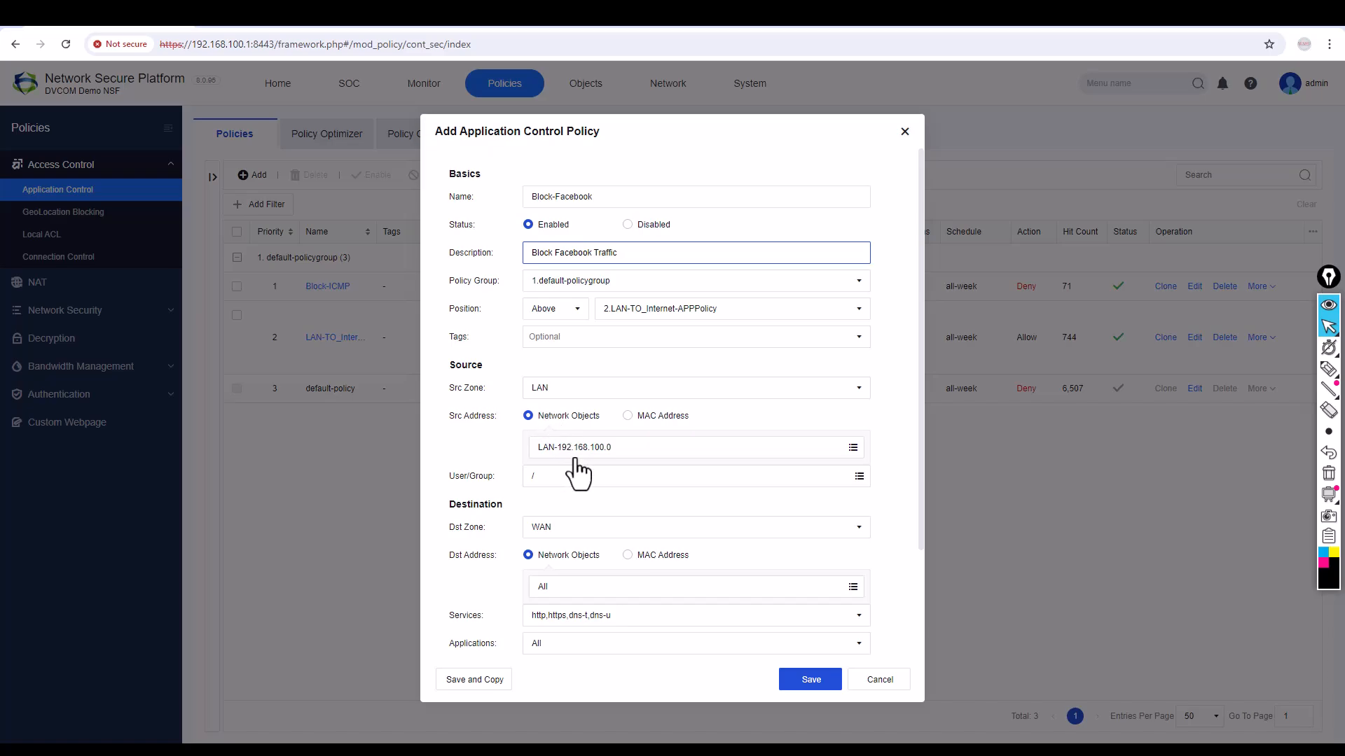
Step: Set the policy's Services to any (All protocols)
scroll(down, 3)
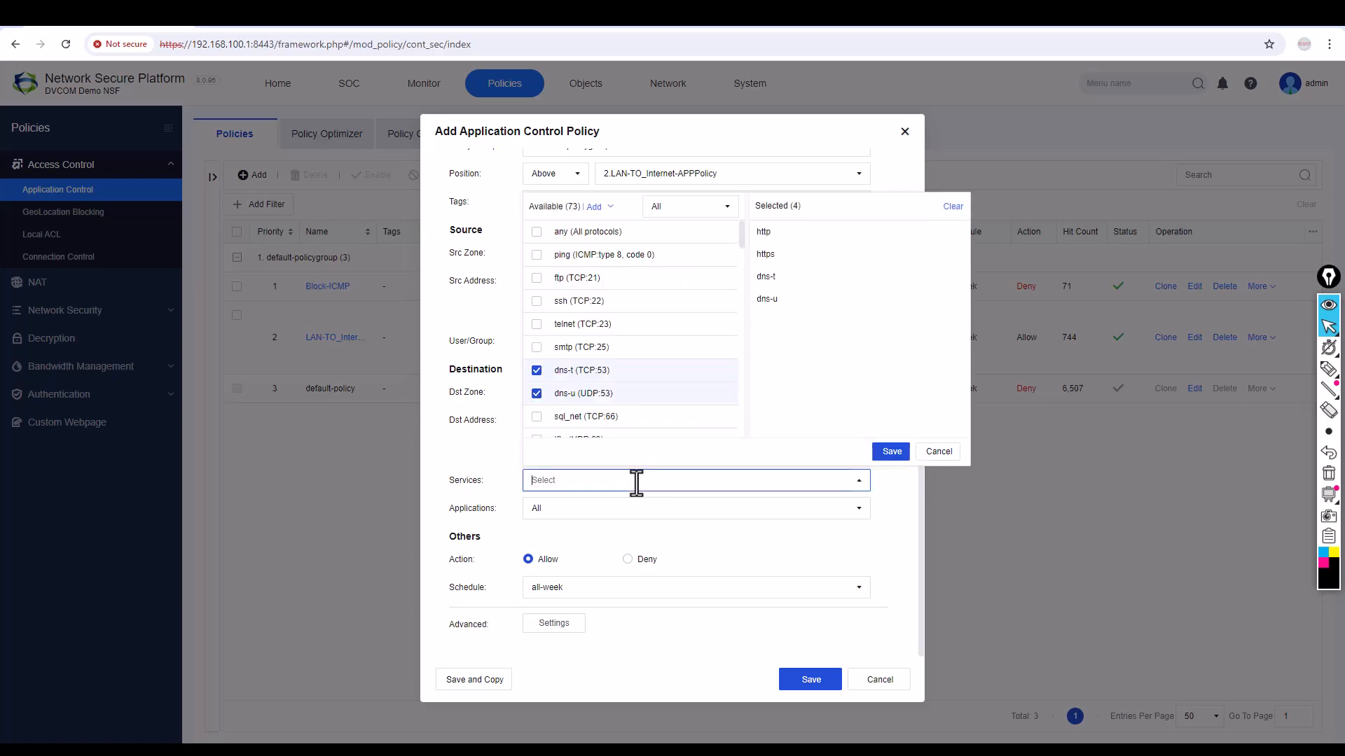
mouse_move(536, 231)
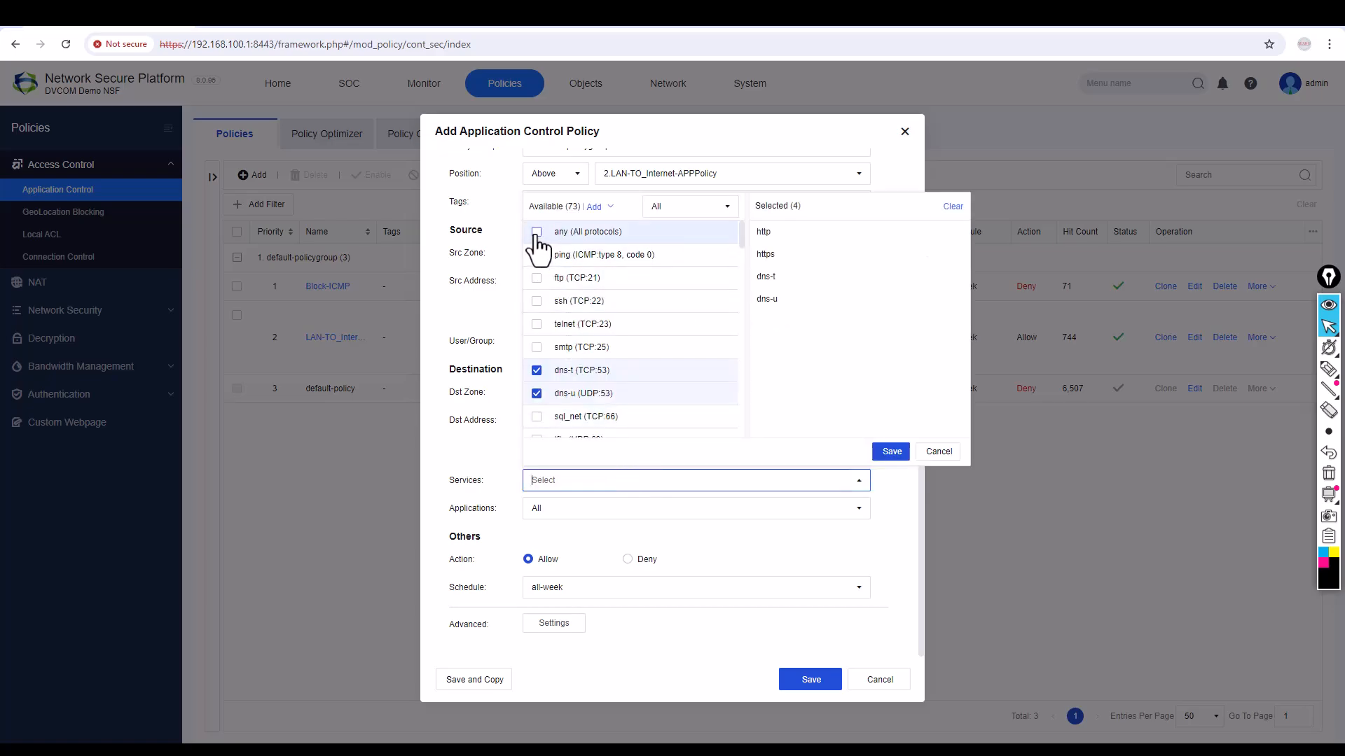
click(937, 451)
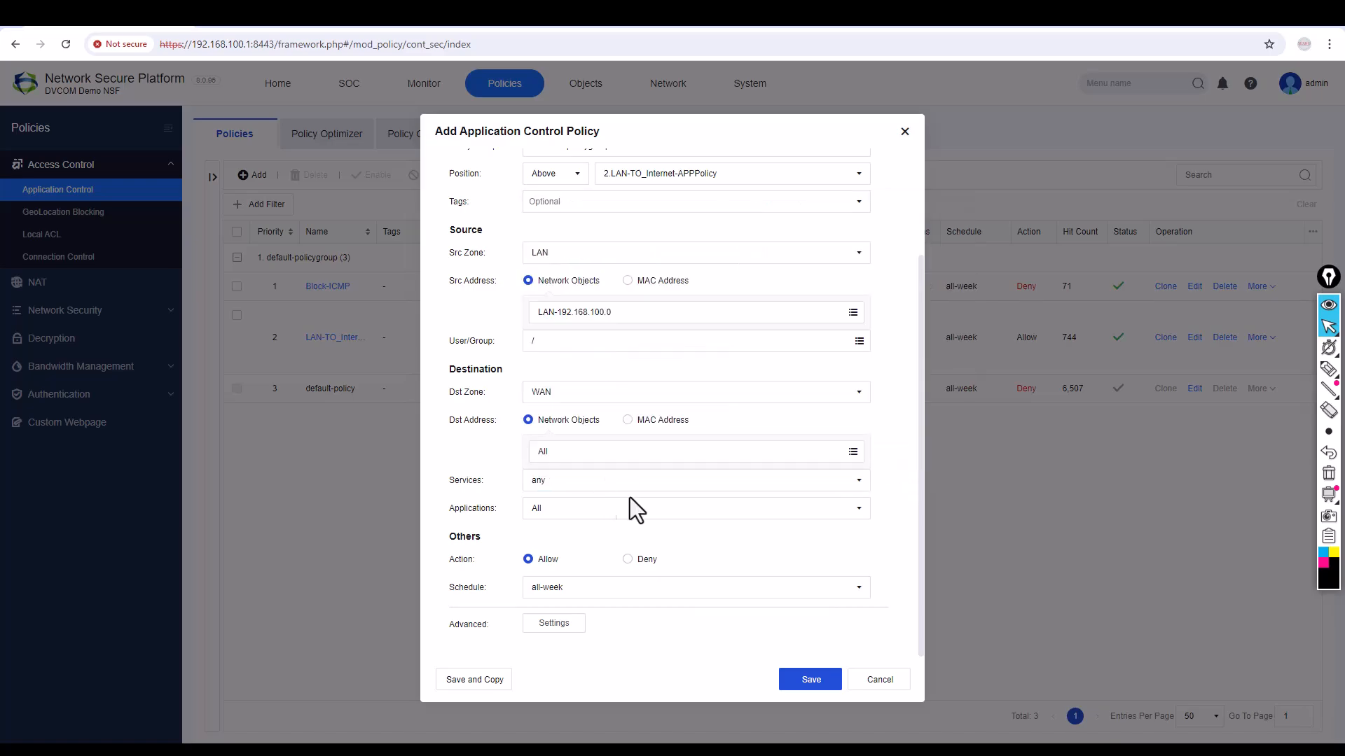
click(695, 507)
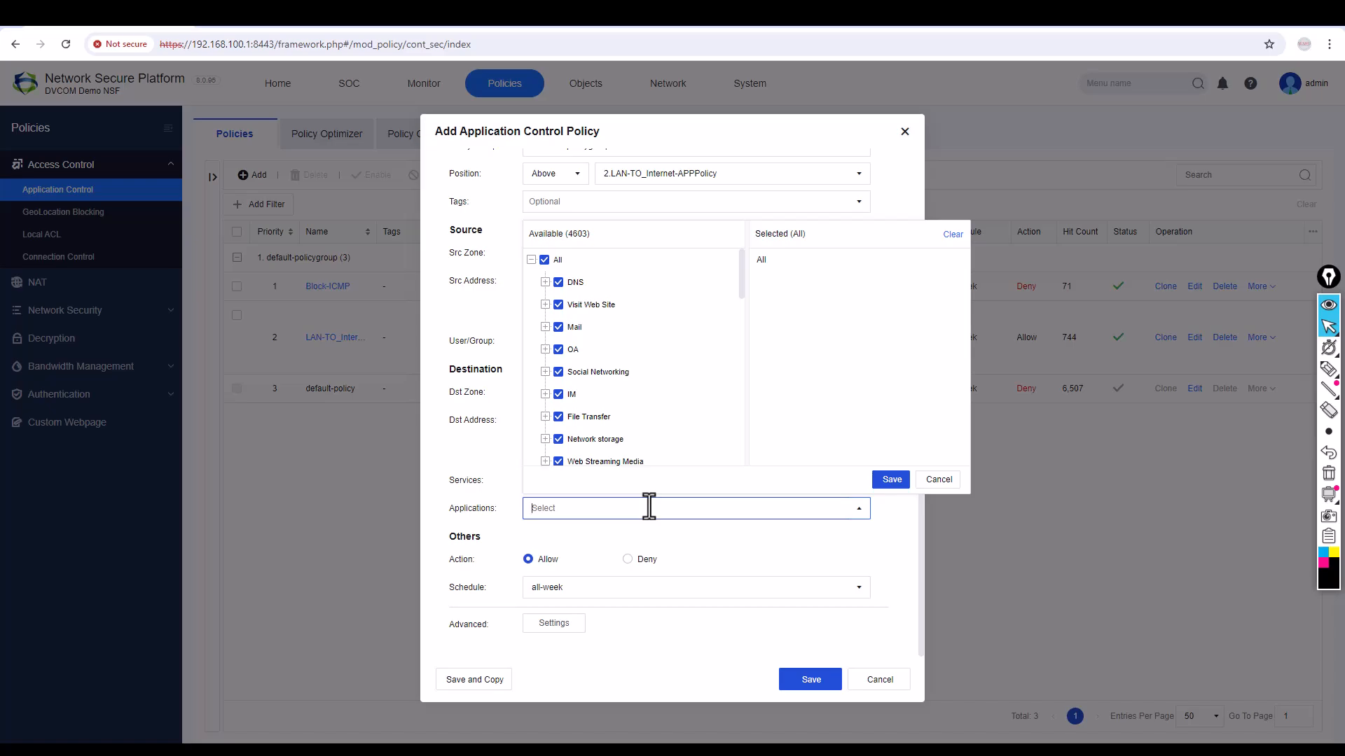
mouse_move(613, 449)
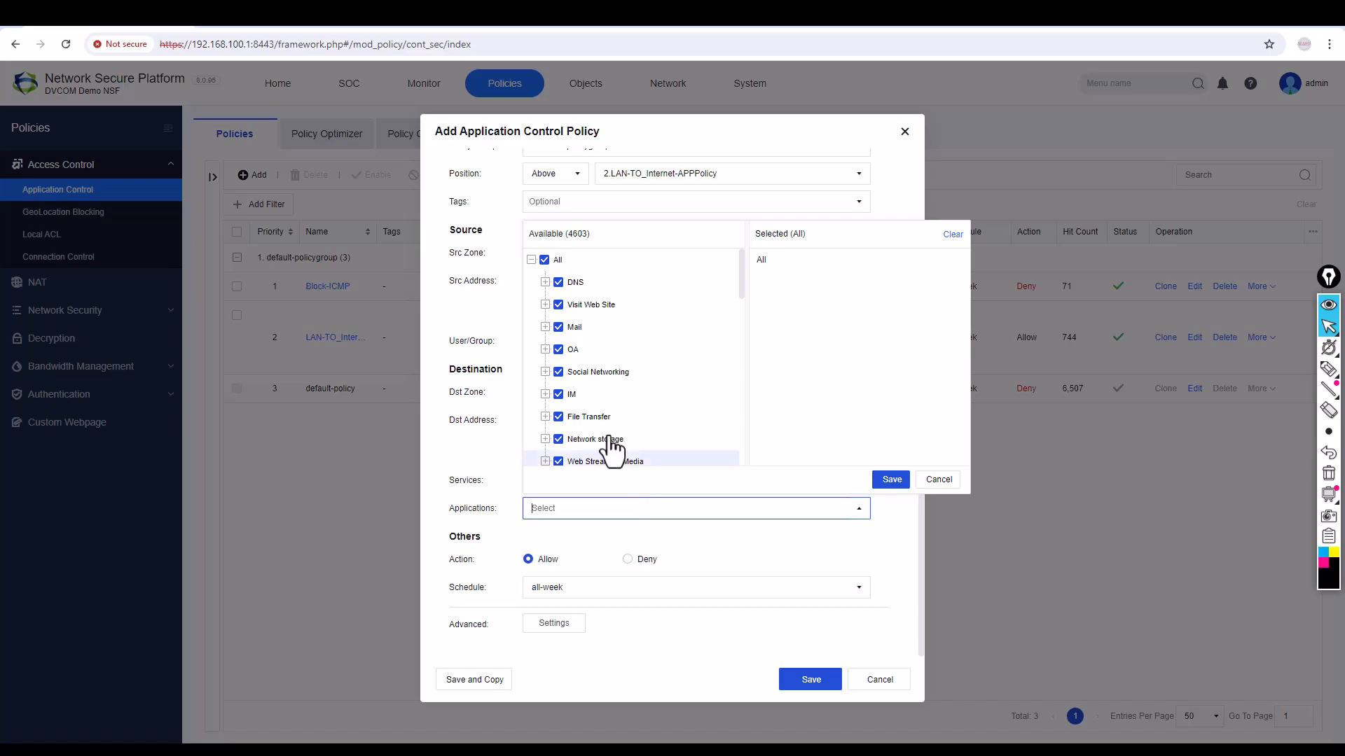
Step: Replace All applications with the nine Facebook applications found by searching facebook
click(543, 259)
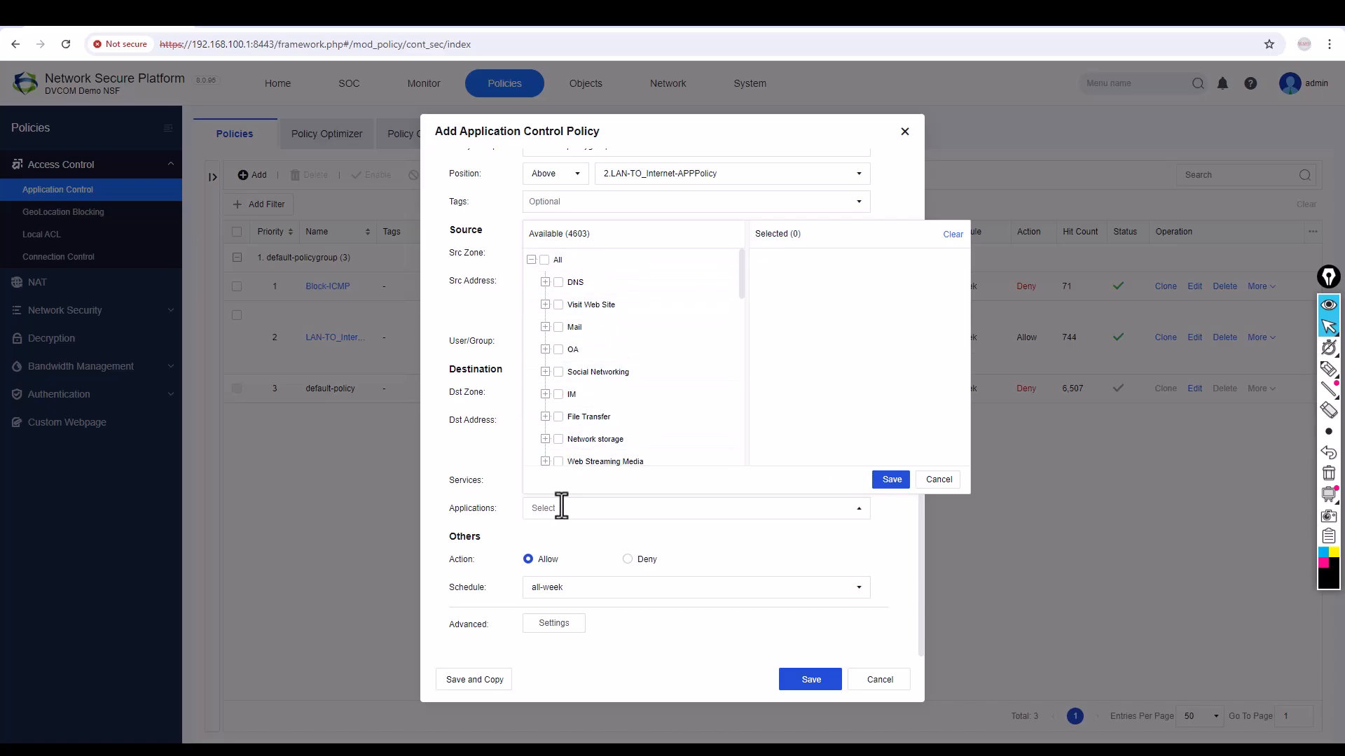
text(facebook)
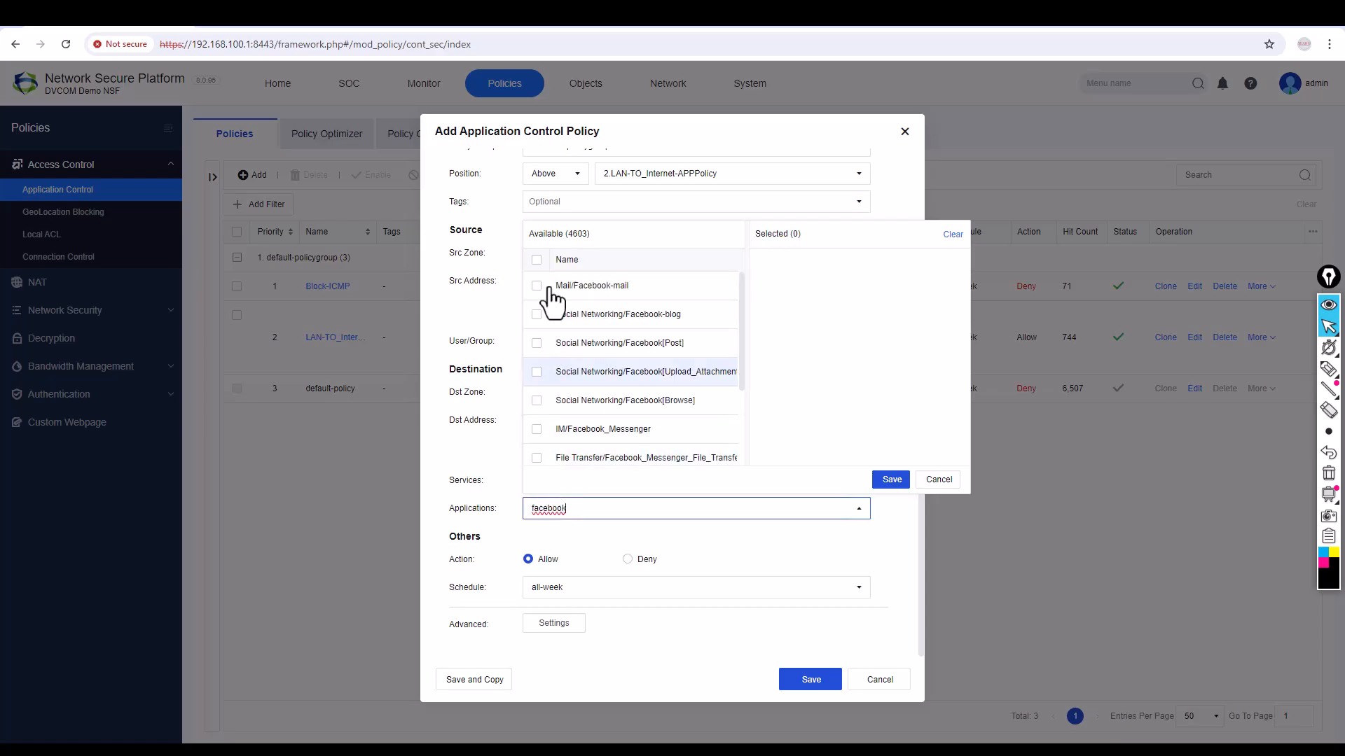
scroll(down, 3)
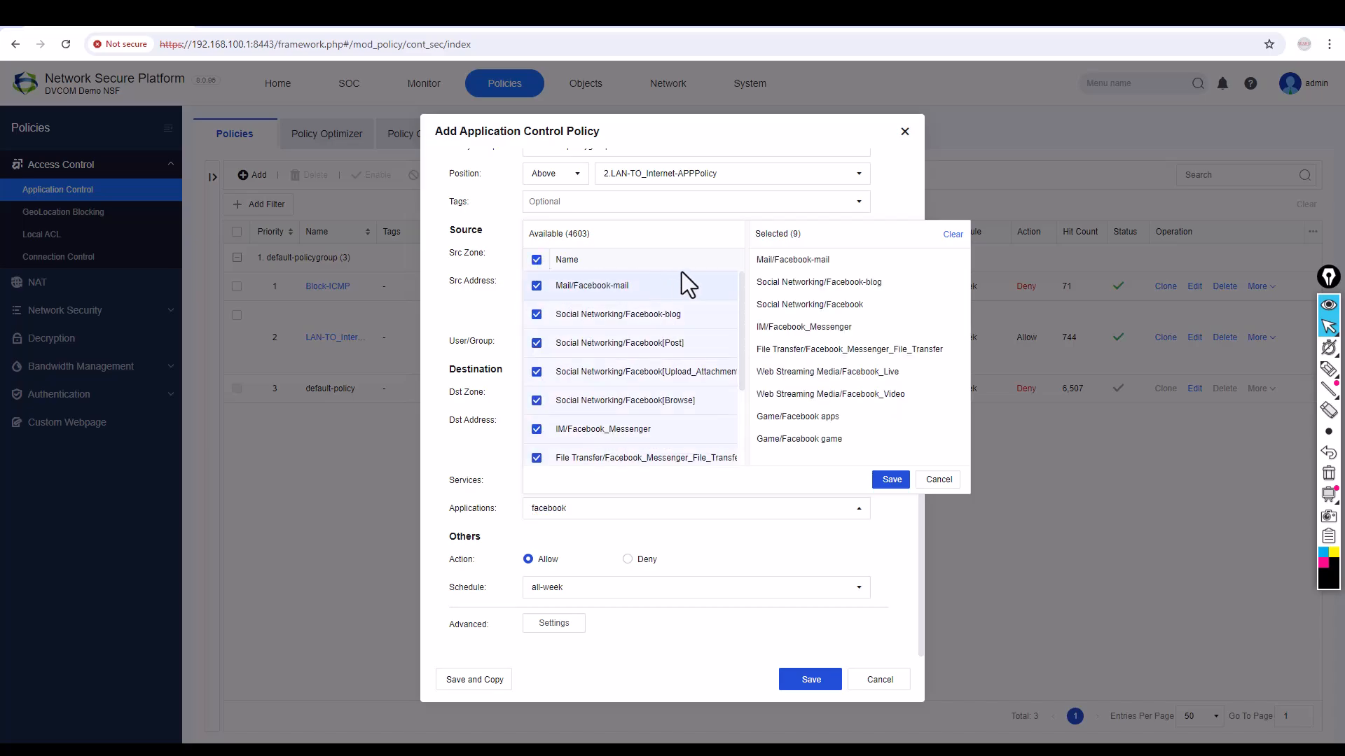
click(889, 479)
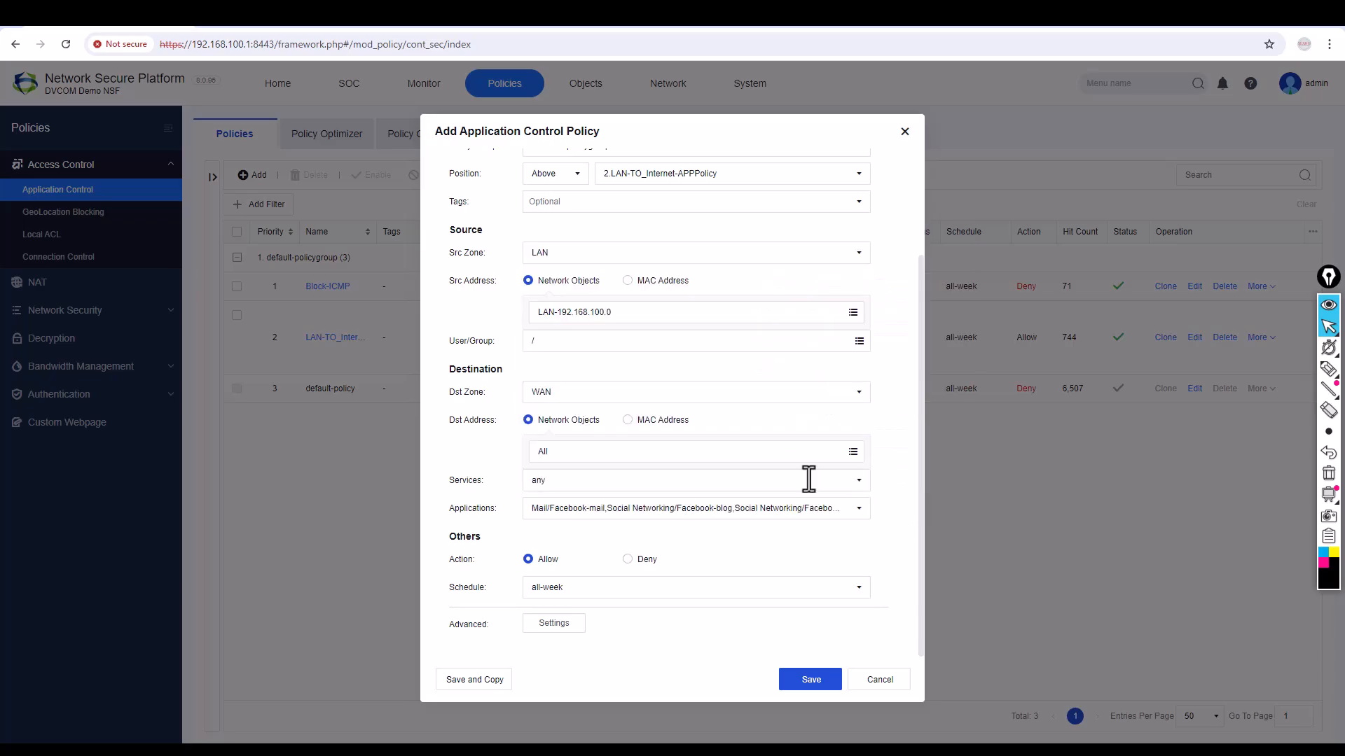
Step: Set the Action to Deny and save the Block-Facebook policy
click(627, 559)
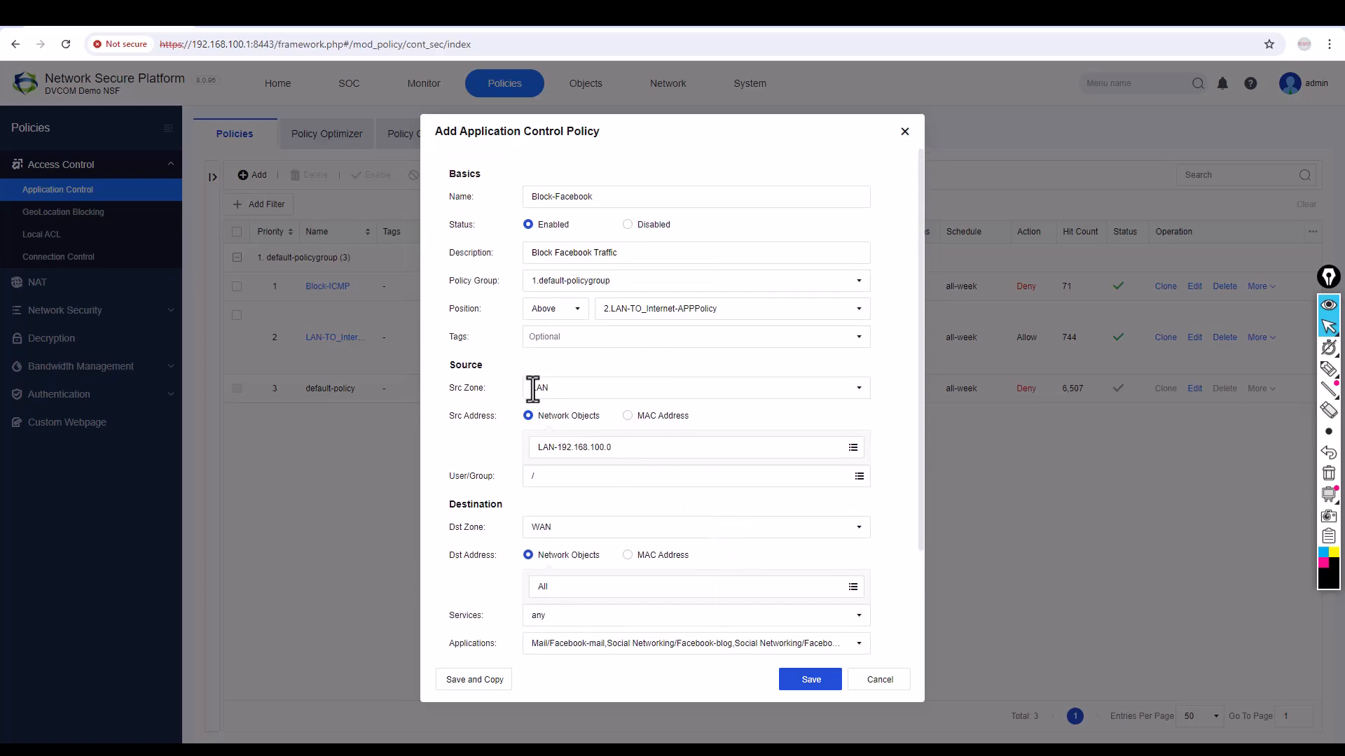
mouse_move(587, 475)
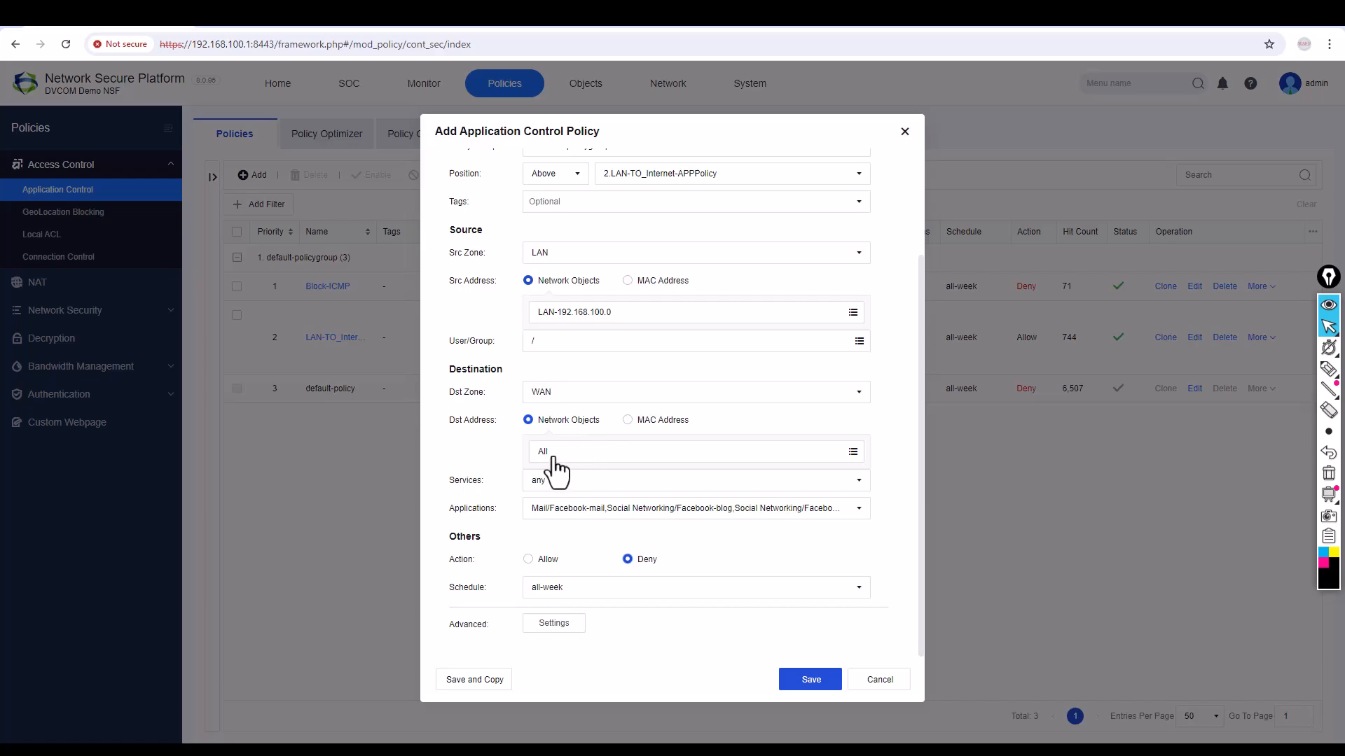
mouse_move(562, 482)
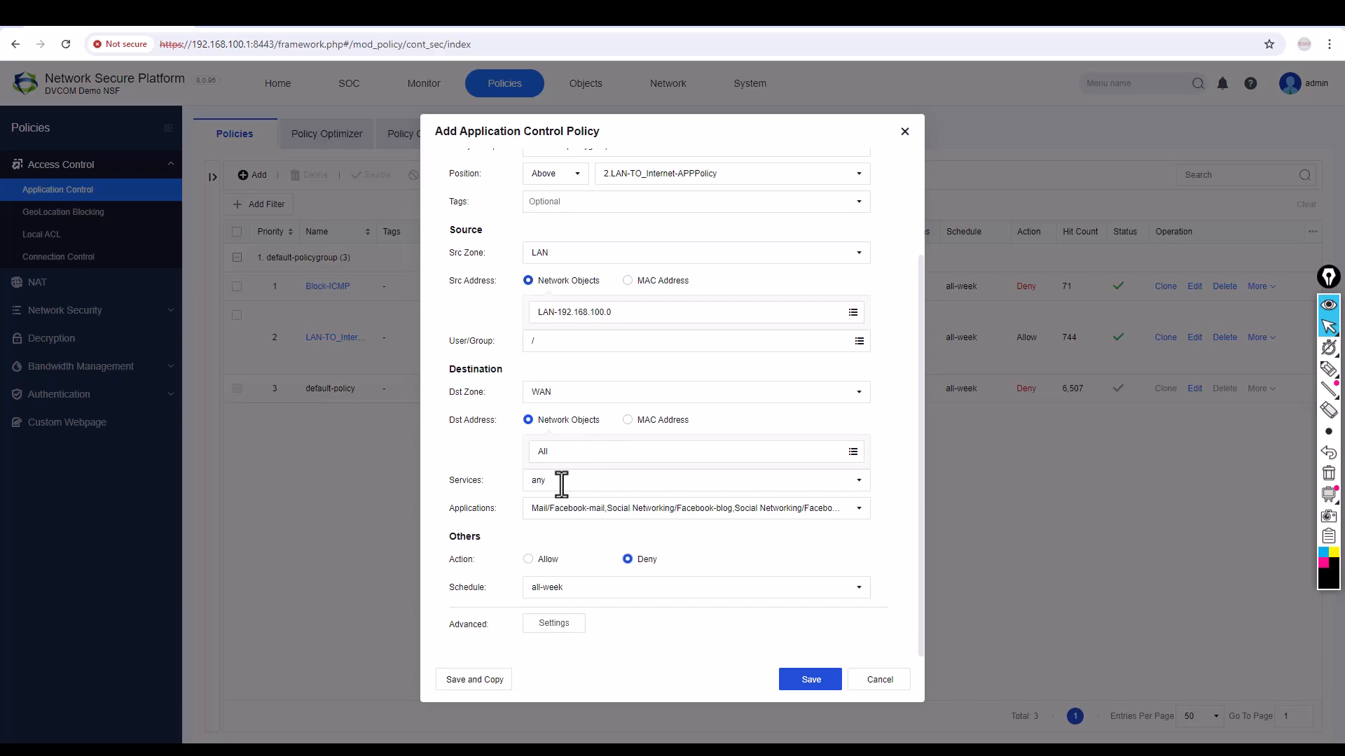
mouse_move(556, 507)
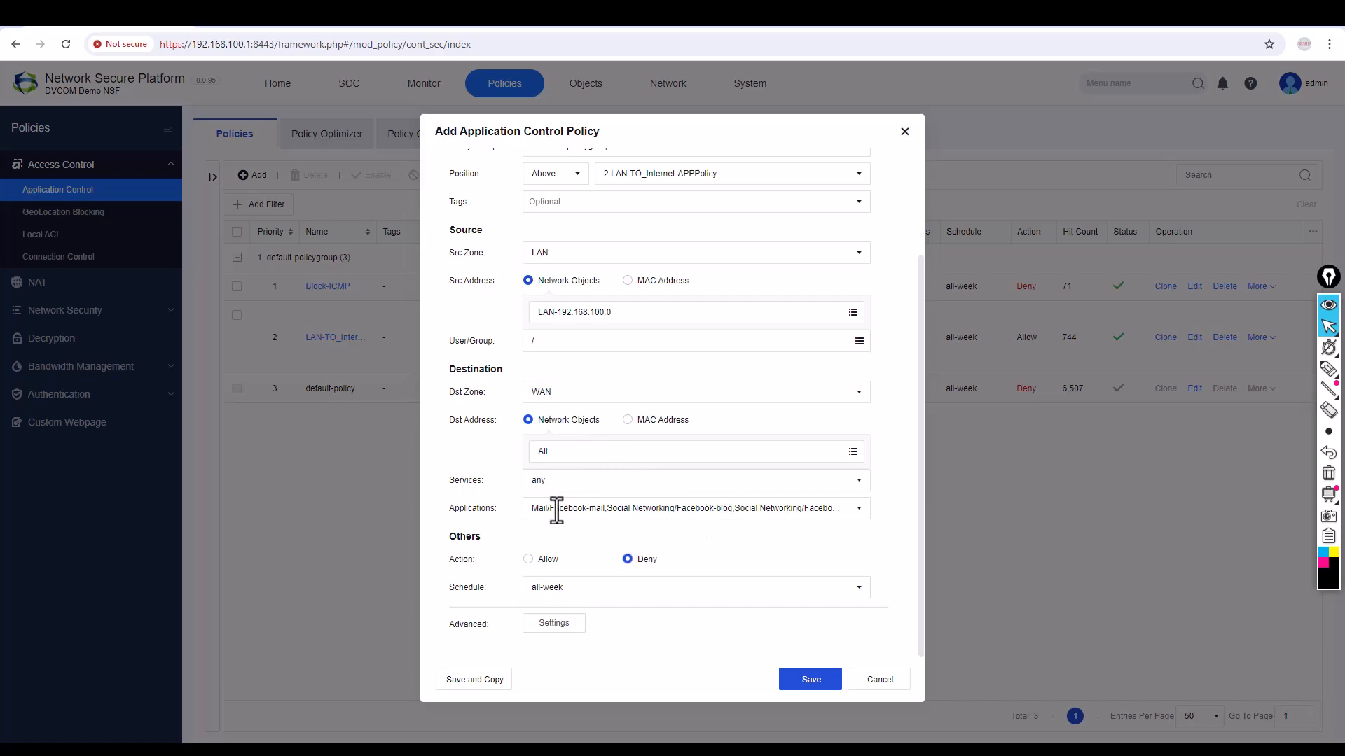
mouse_move(645, 521)
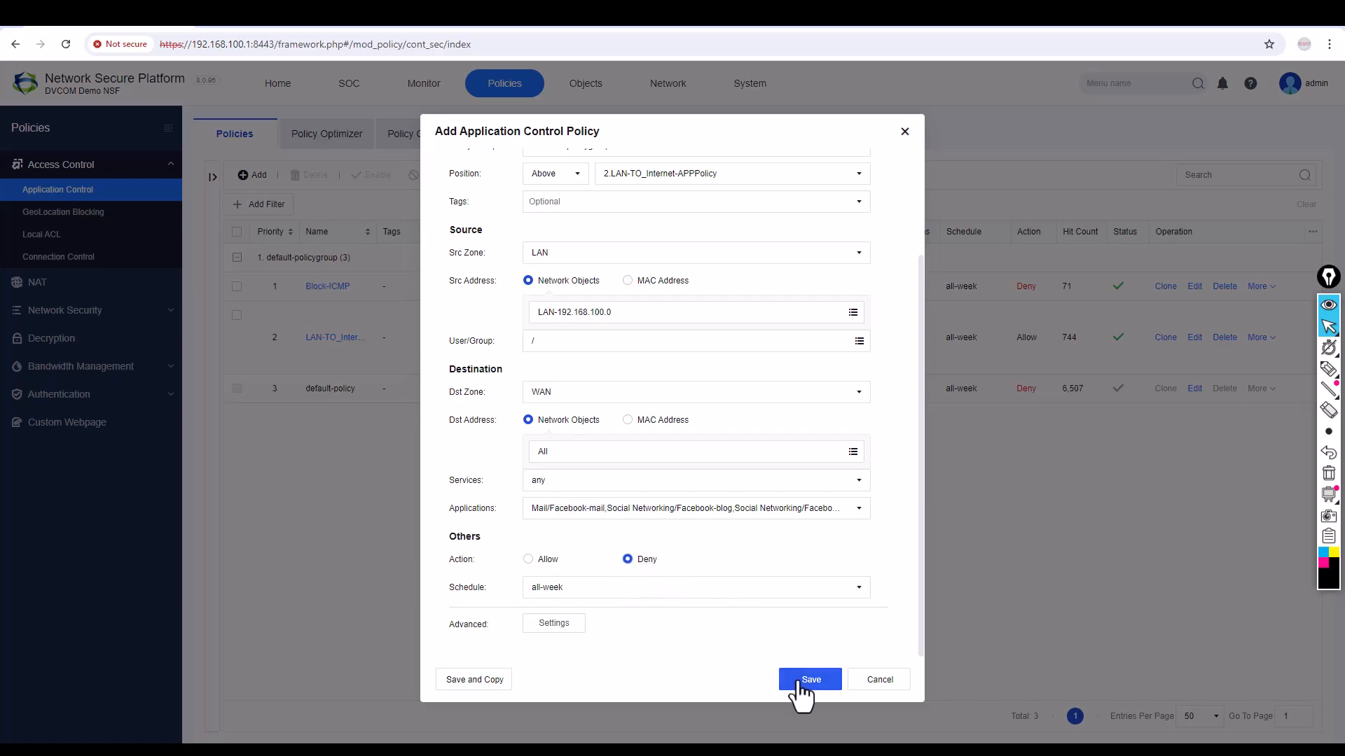
click(809, 679)
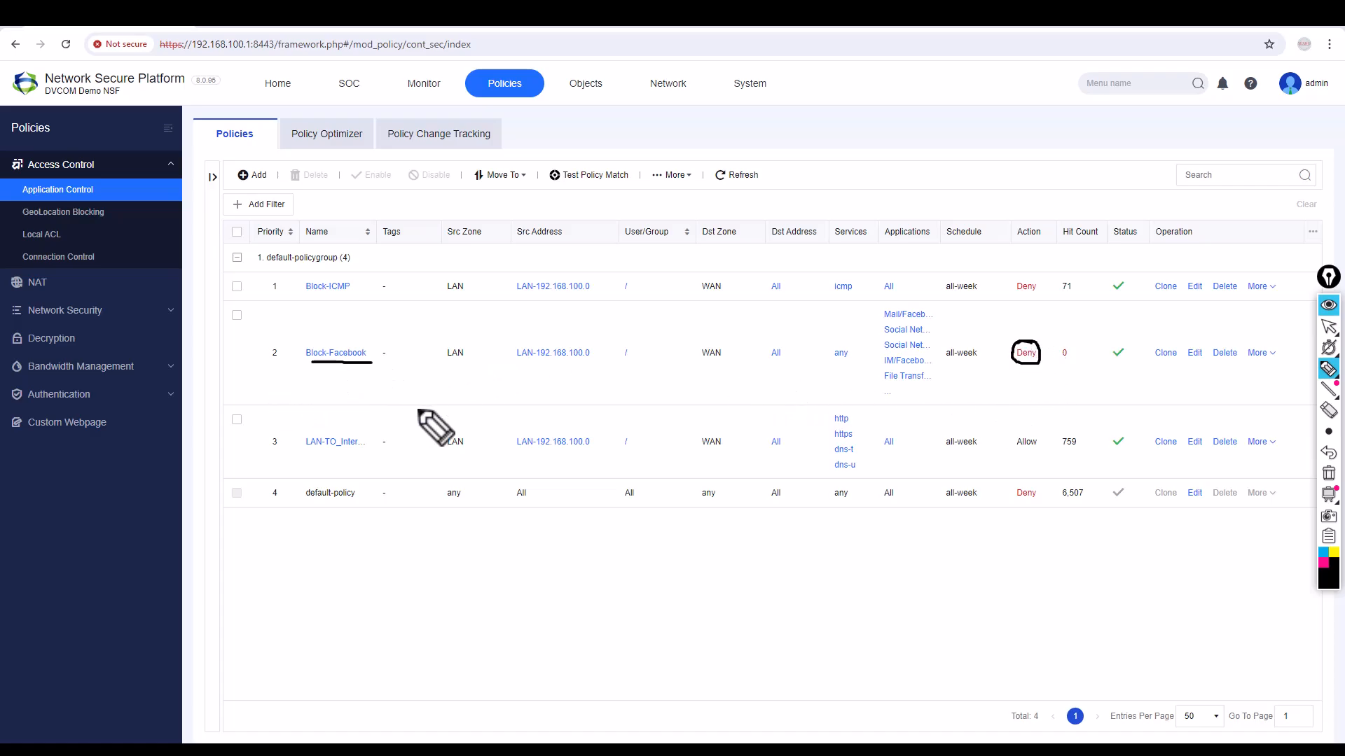
mouse_move(1321, 427)
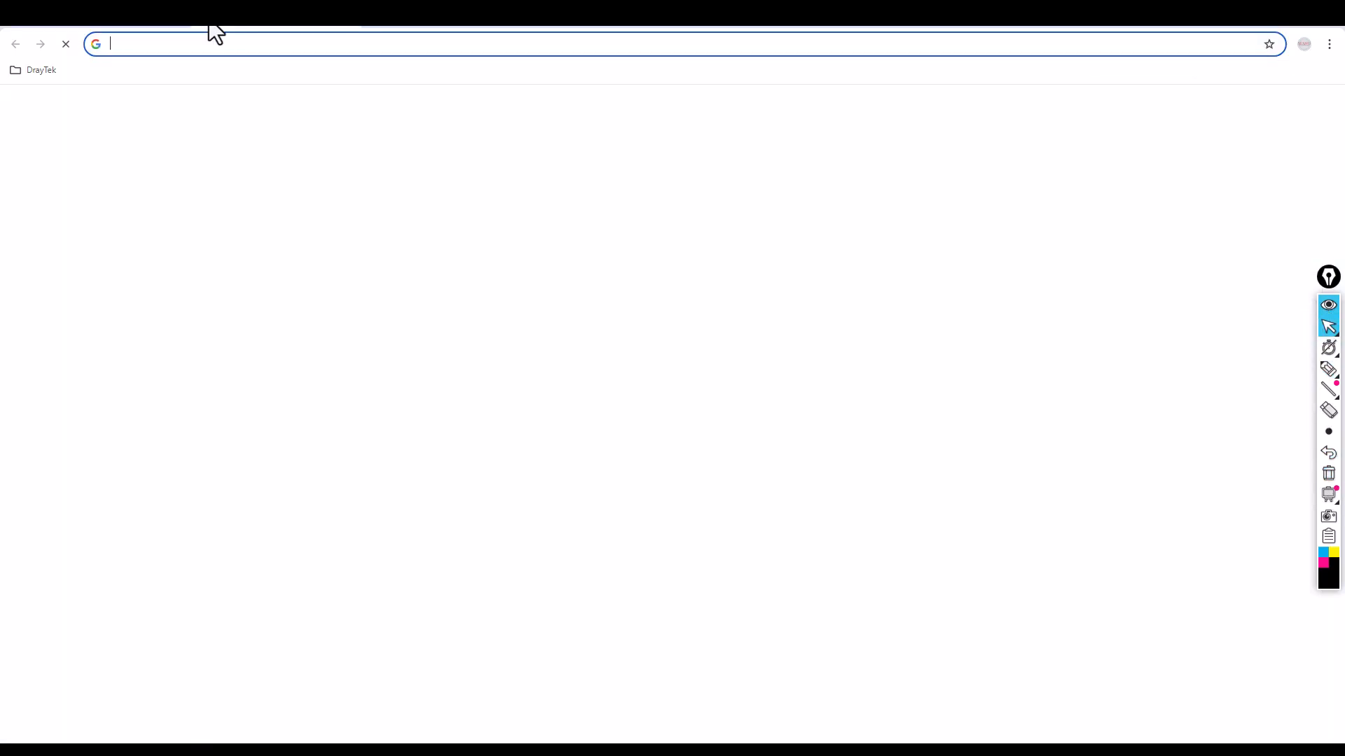
text(www.facebook.com)
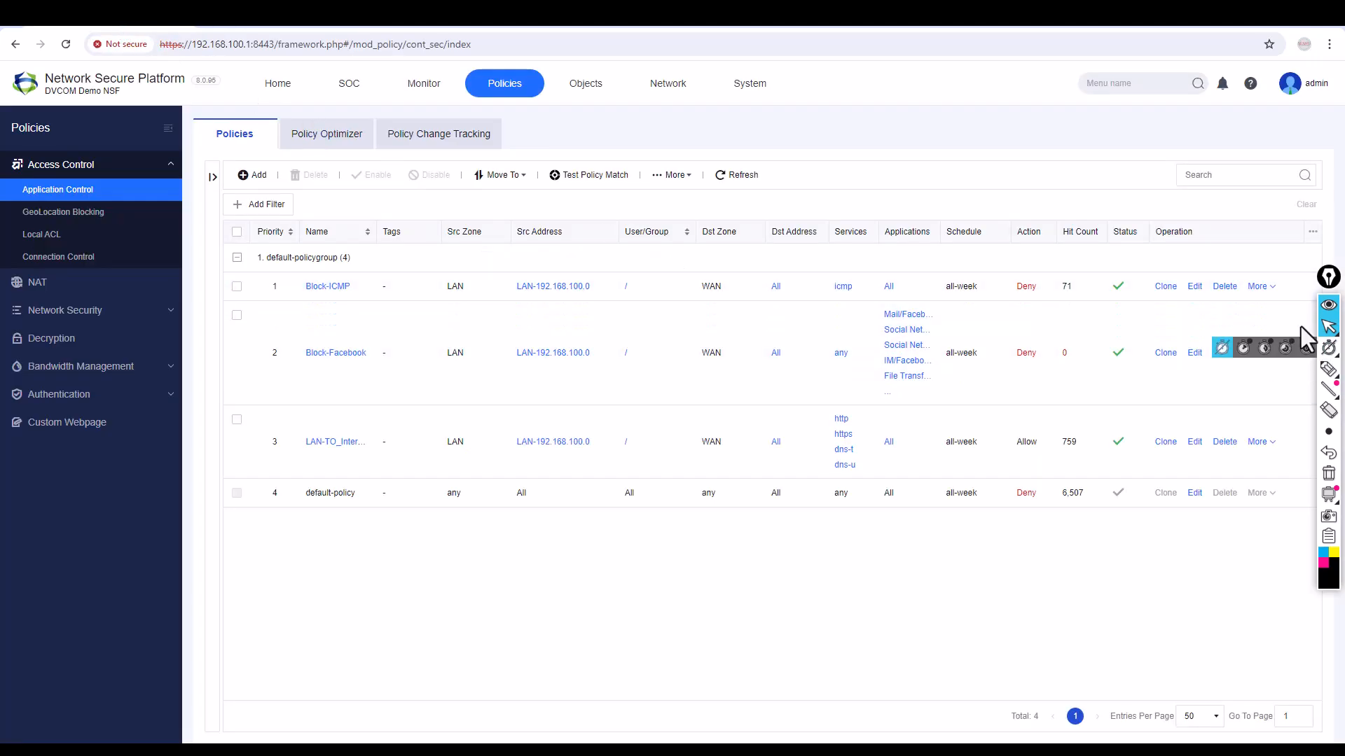
Step: Review the 12 denied sessions matched by Block-Facebook, then close the Sessions list
click(735, 175)
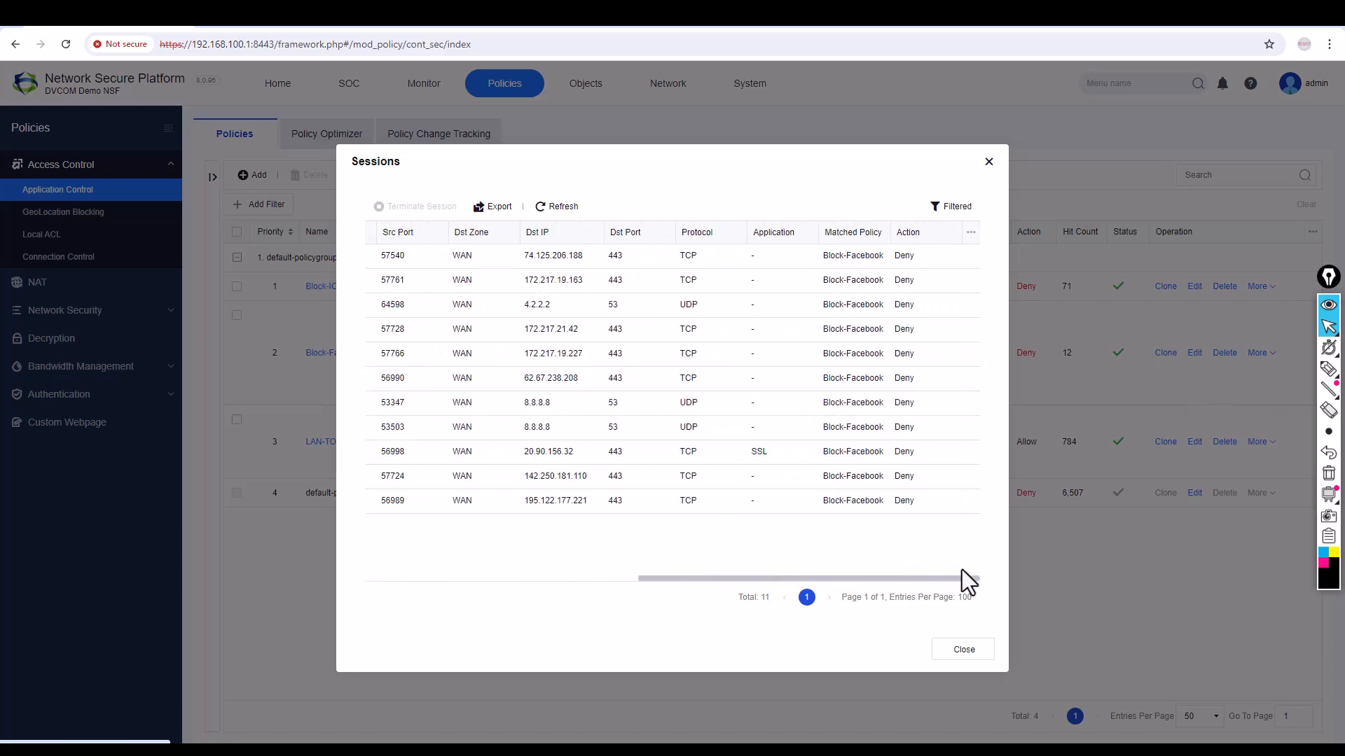
mouse_move(861, 407)
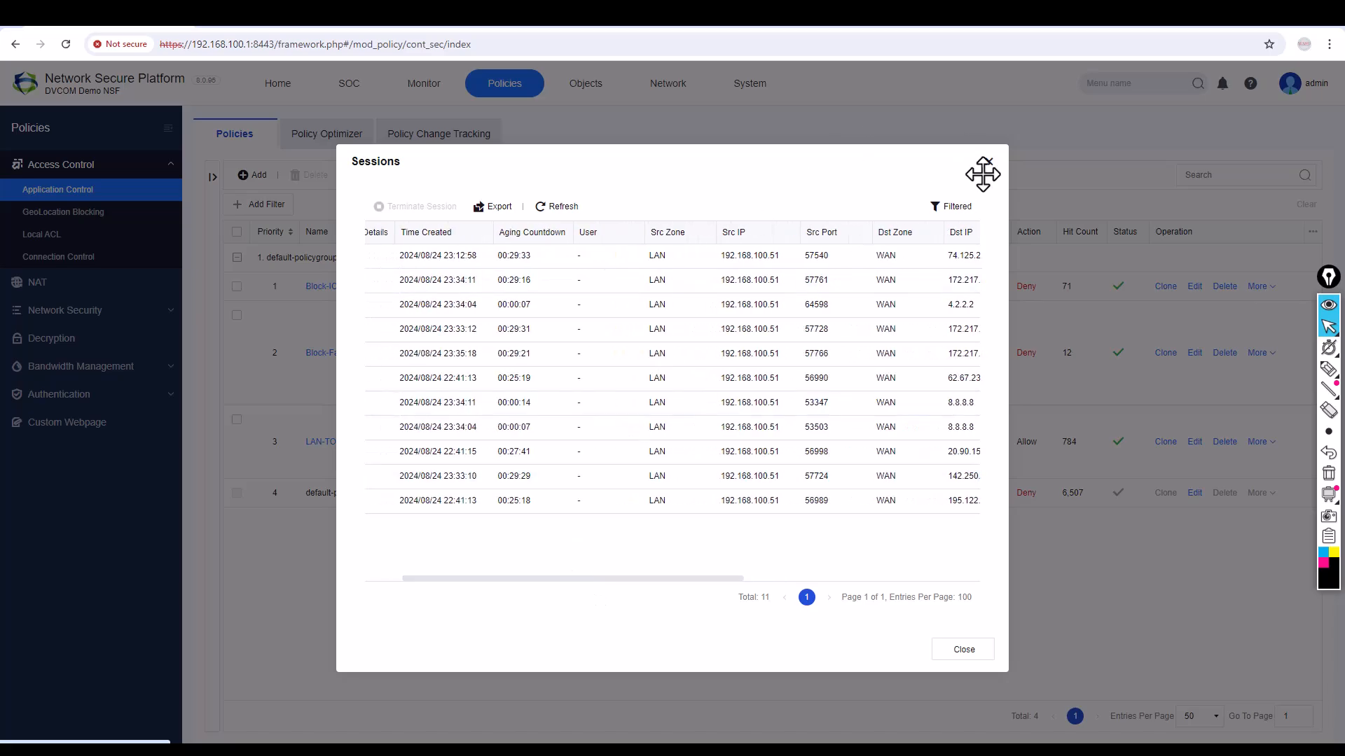
click(962, 649)
text(www.)
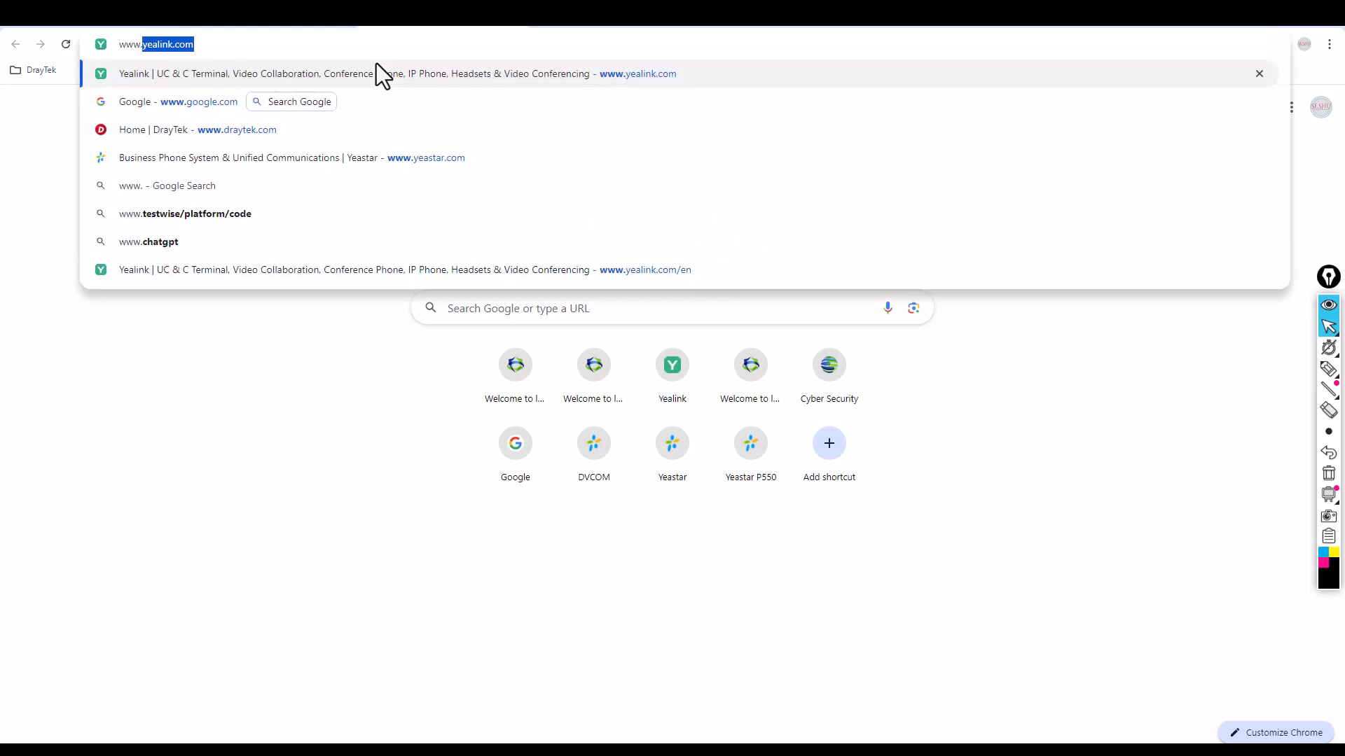
key(Enter)
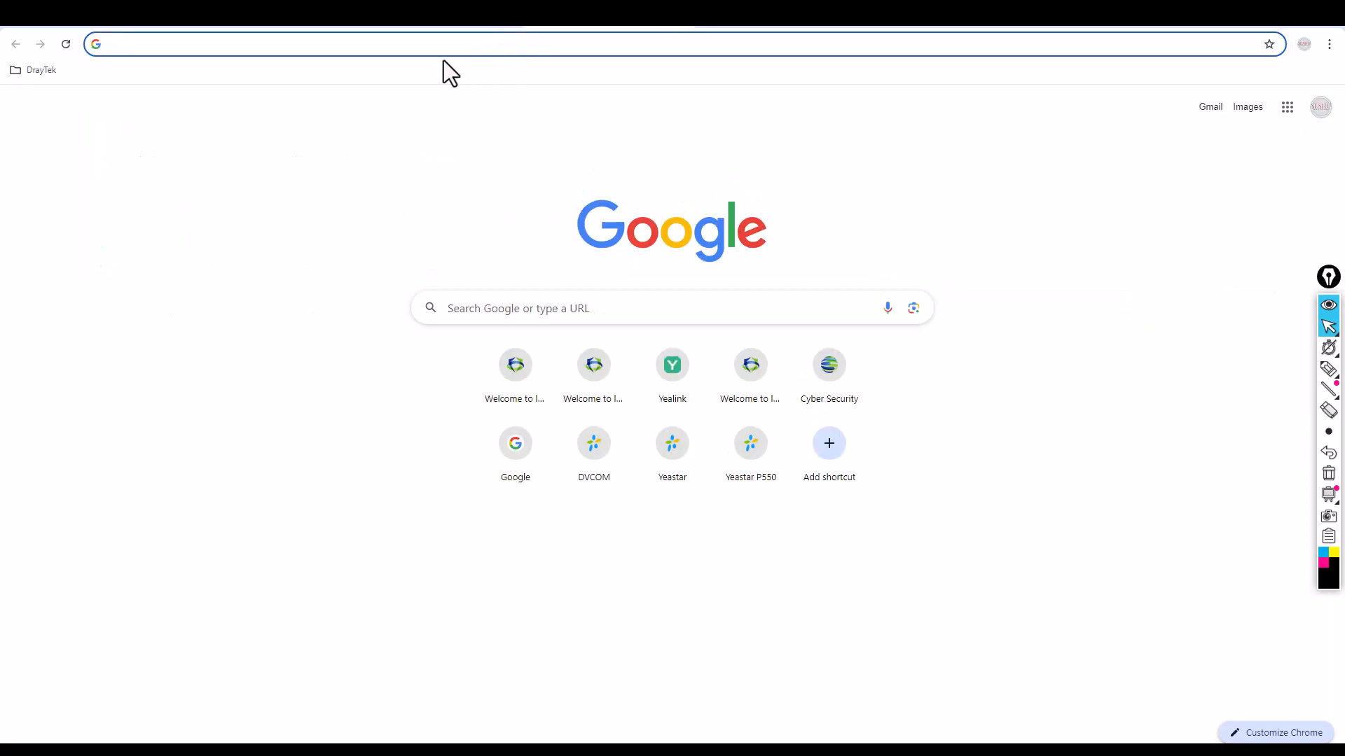
text(sangfor.com)
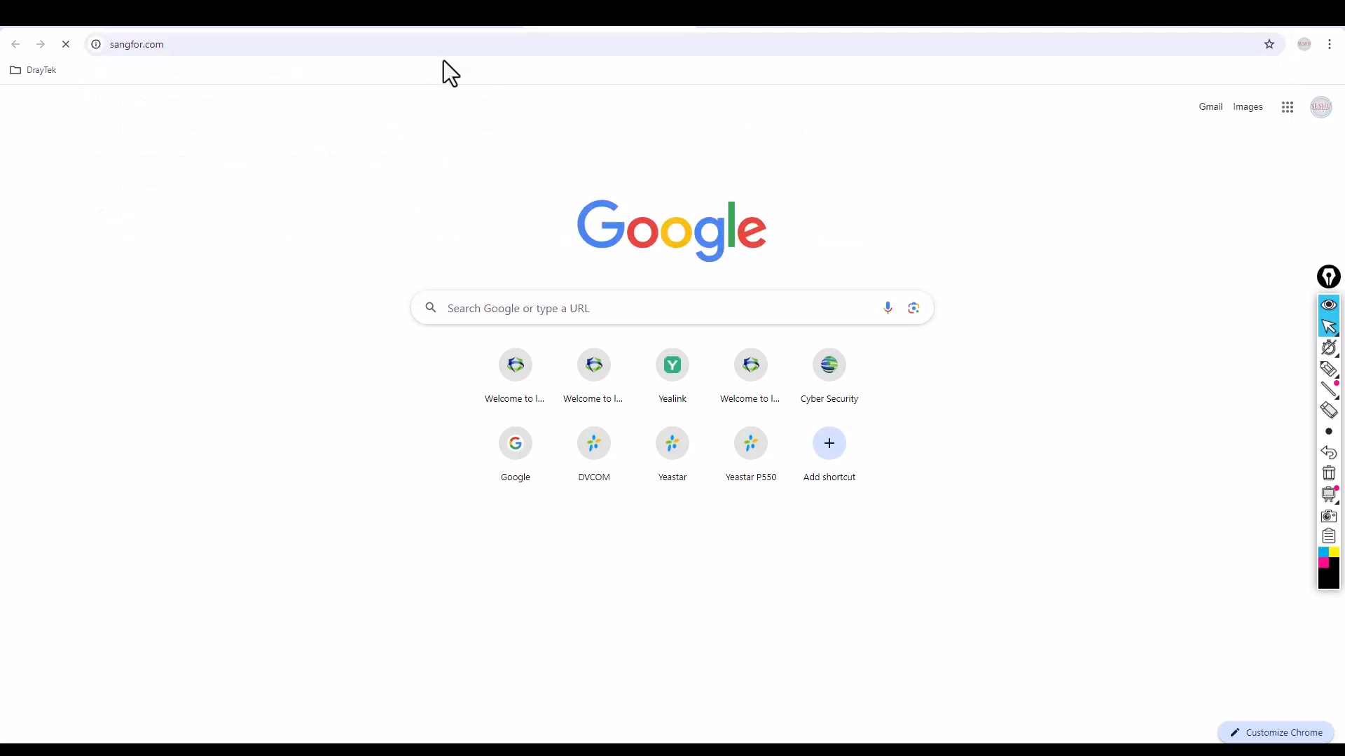
click(609, 44)
text(www.yeas)
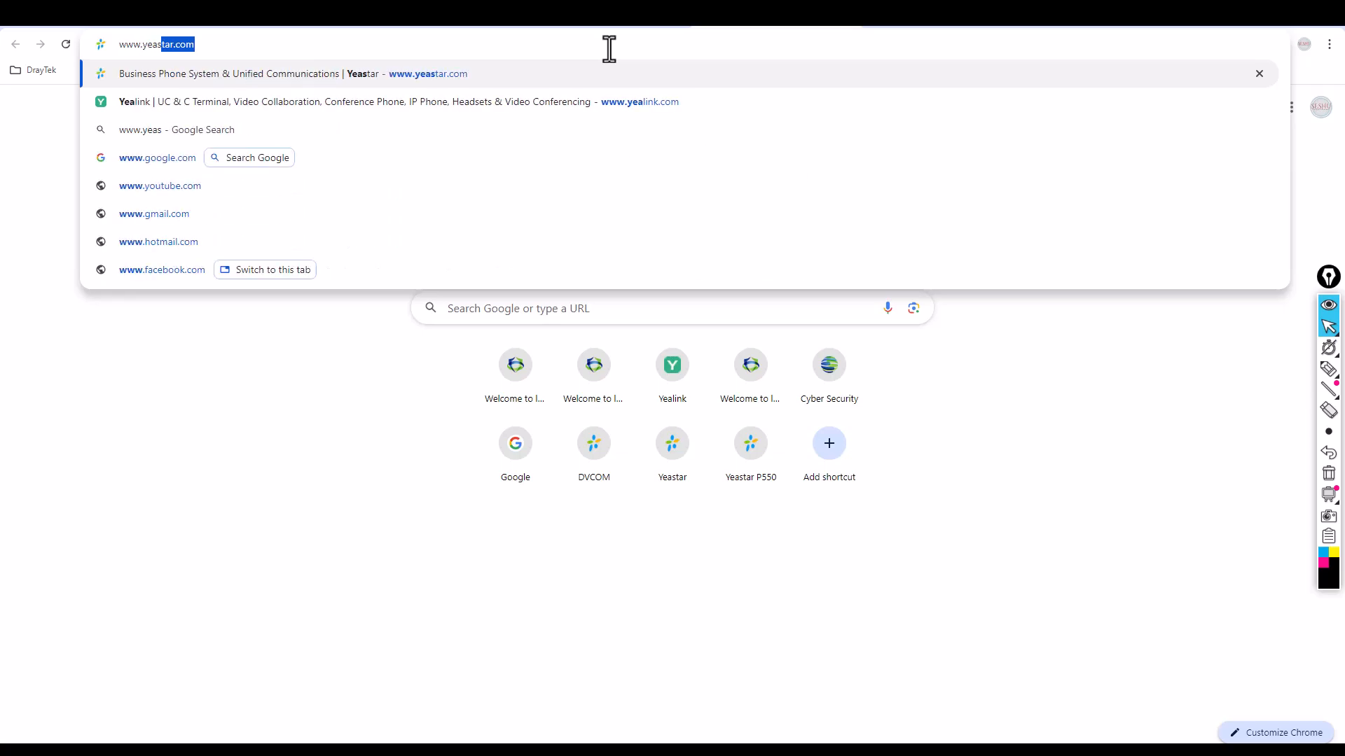
key(Enter)
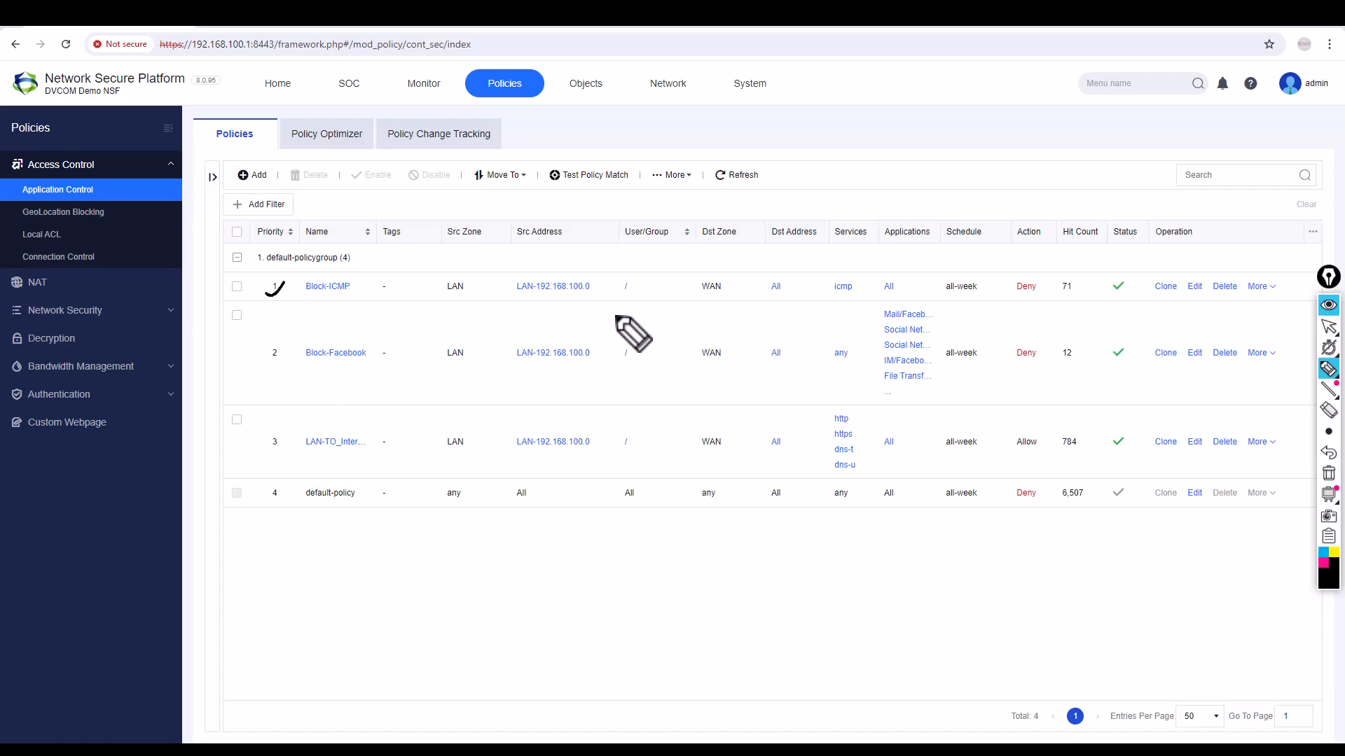
mouse_move(731, 303)
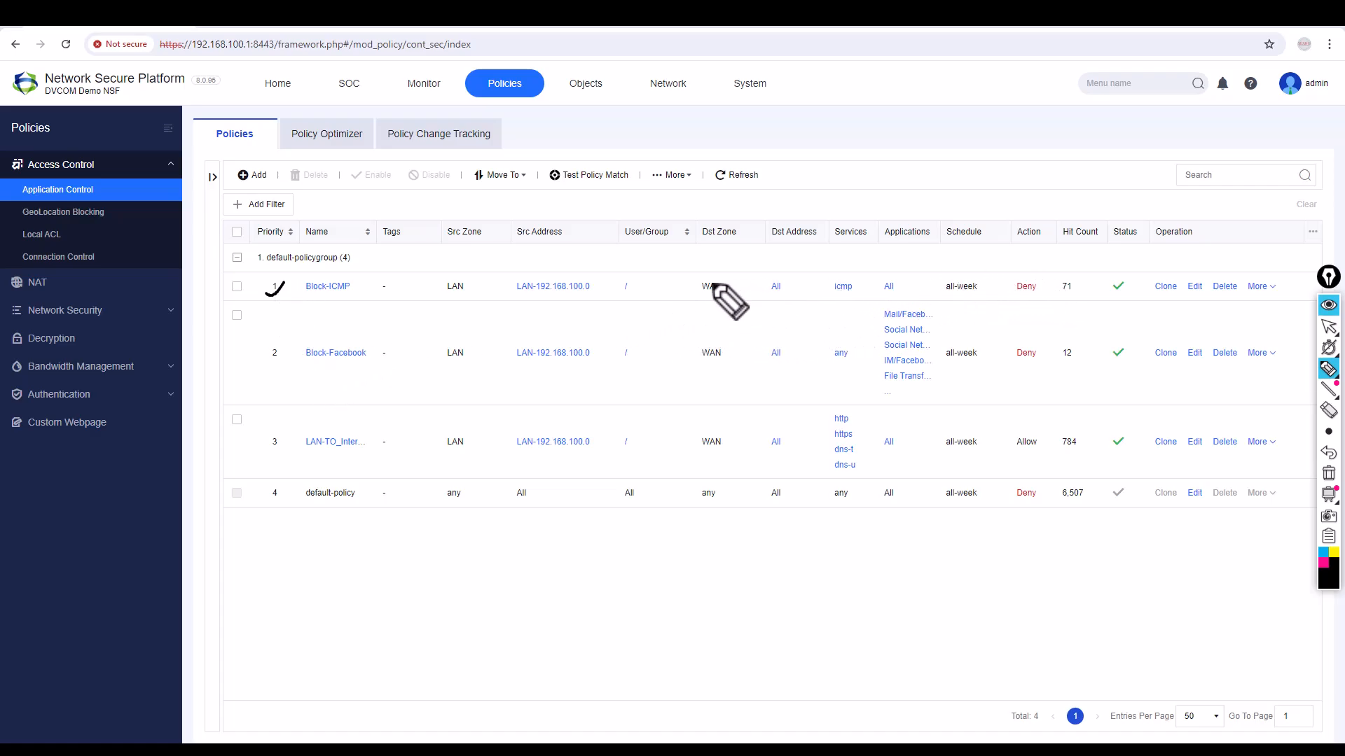
mouse_move(1030, 295)
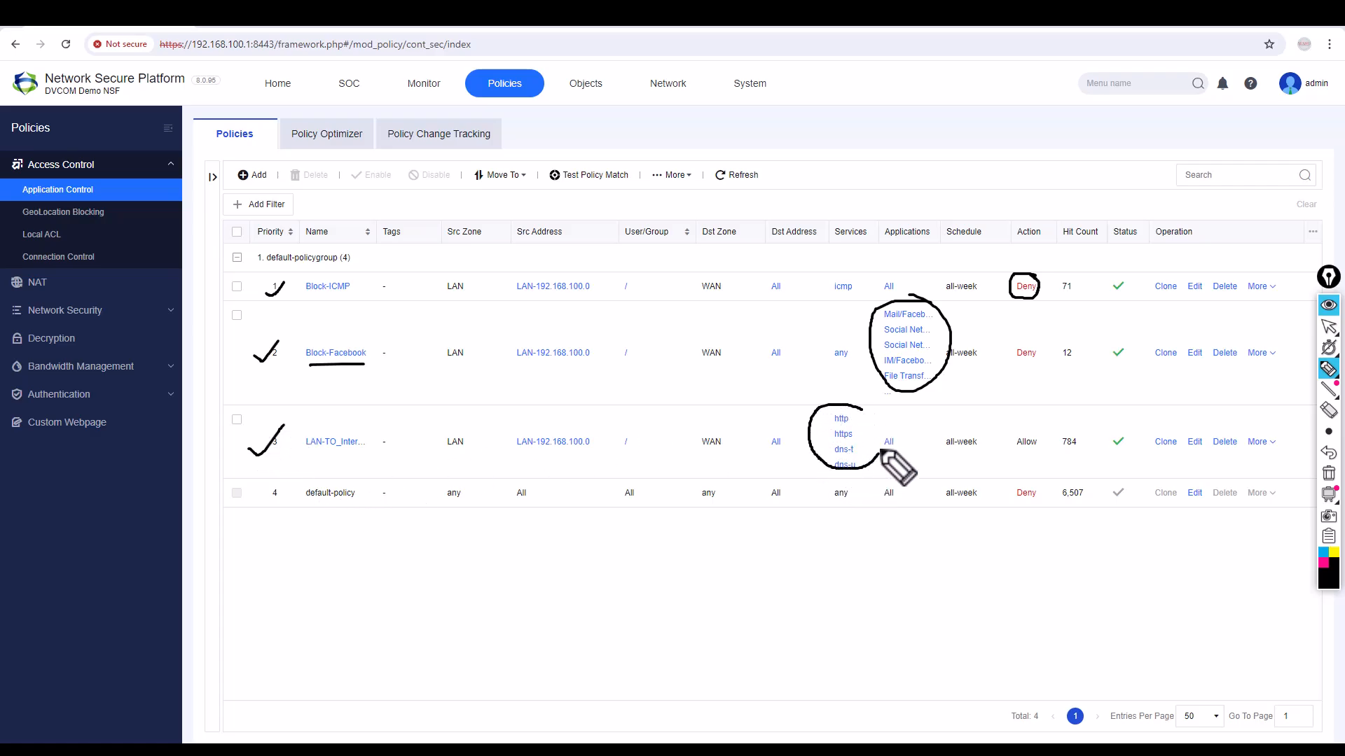
mouse_move(846, 532)
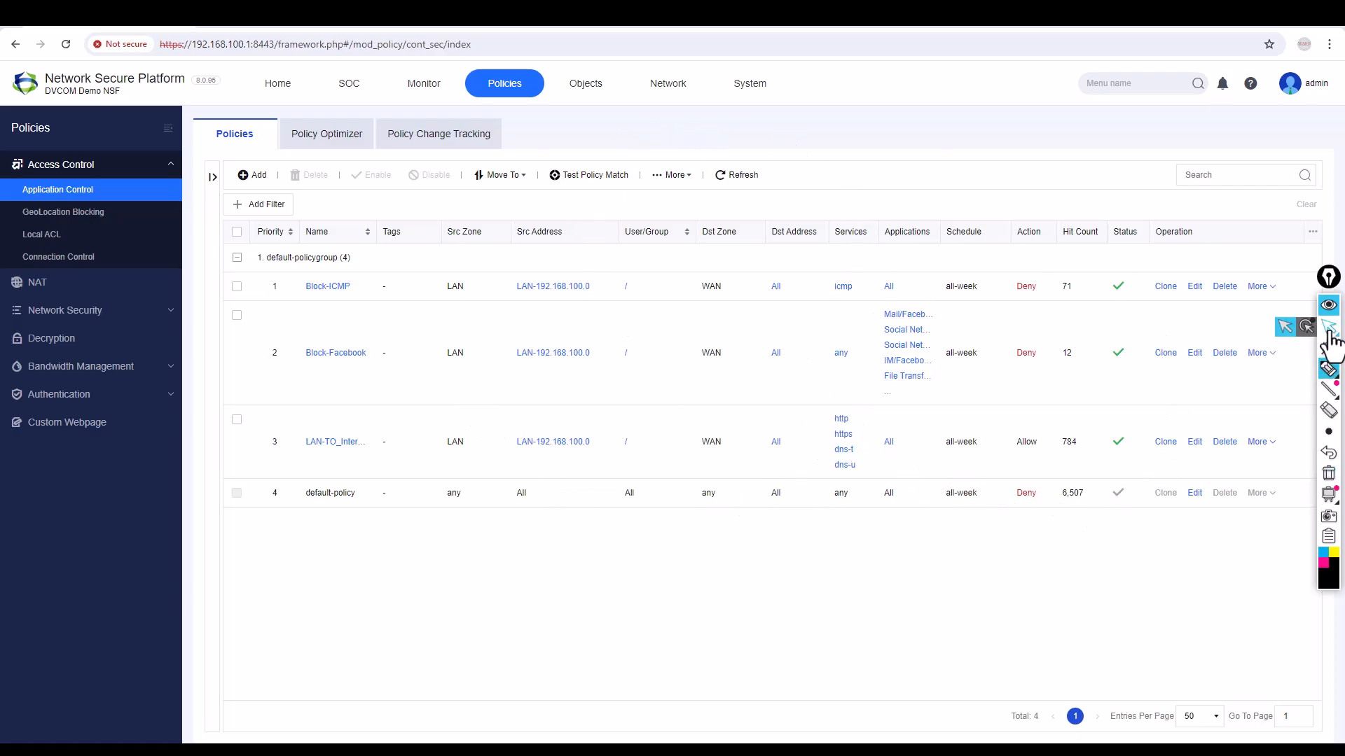
Step: Switch from the Policies list to the Monitor section (Top N view)
click(423, 83)
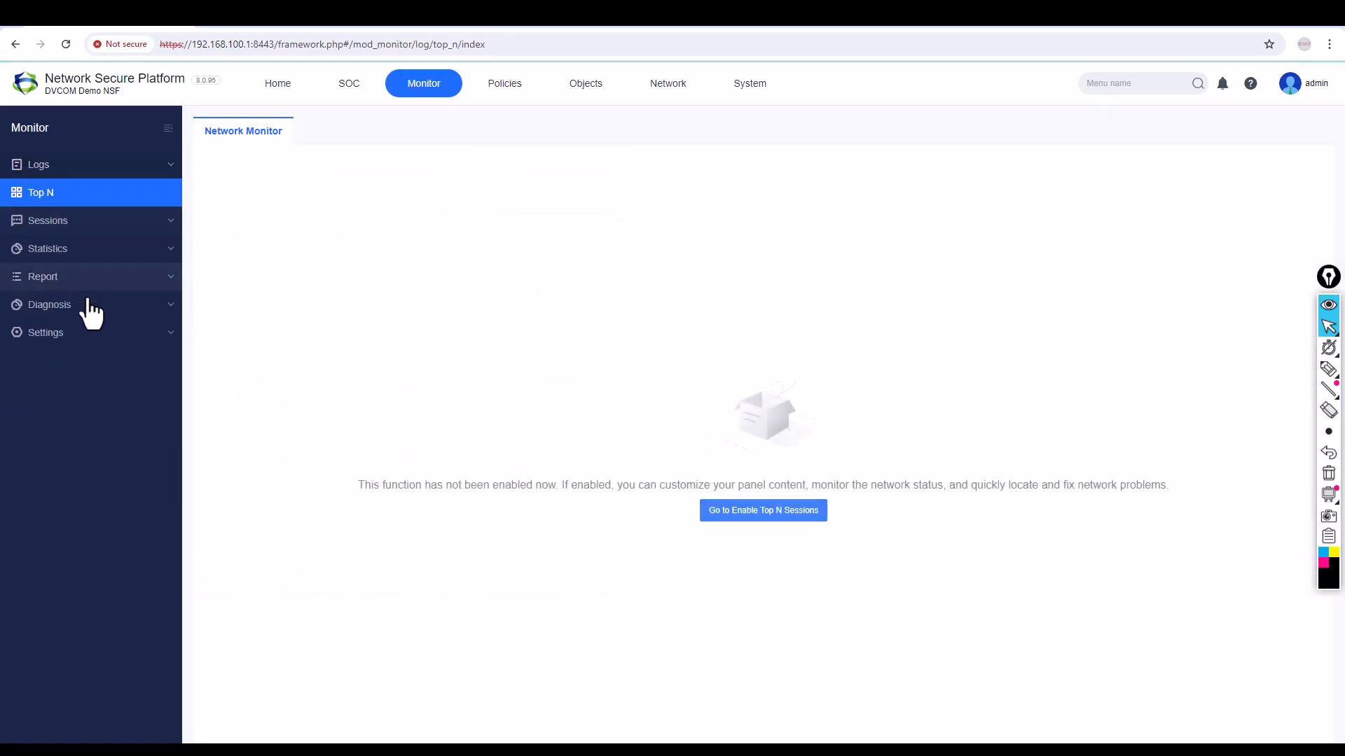
Step: View the refreshed Session List with matched policies, then return to Policies
click(47, 220)
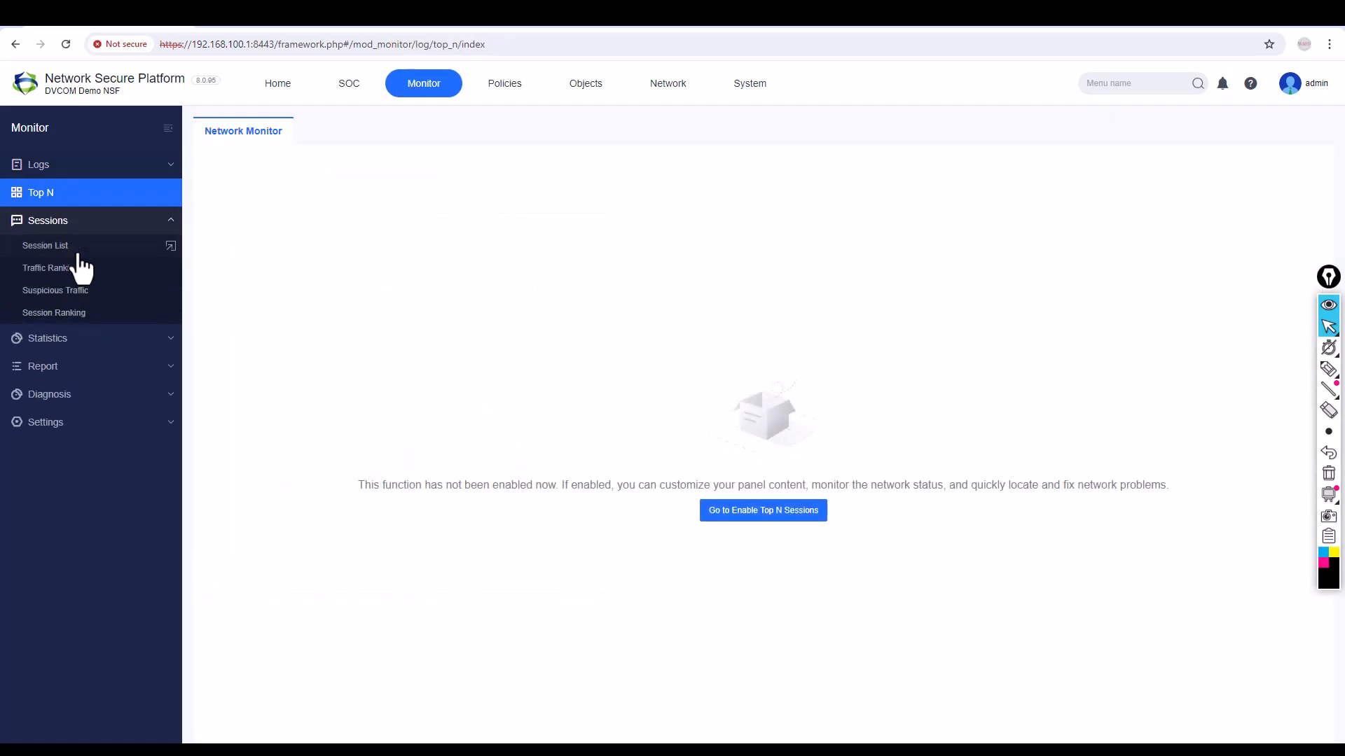
click(45, 245)
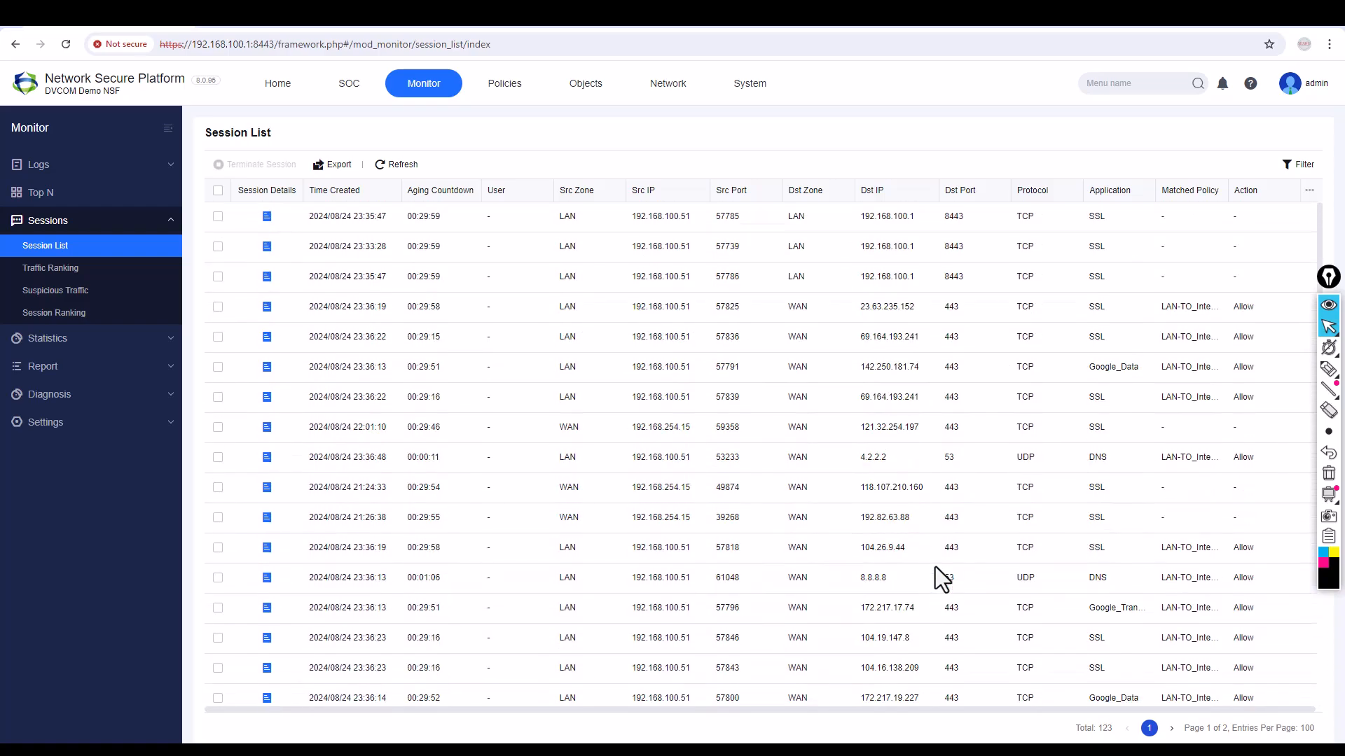
click(395, 166)
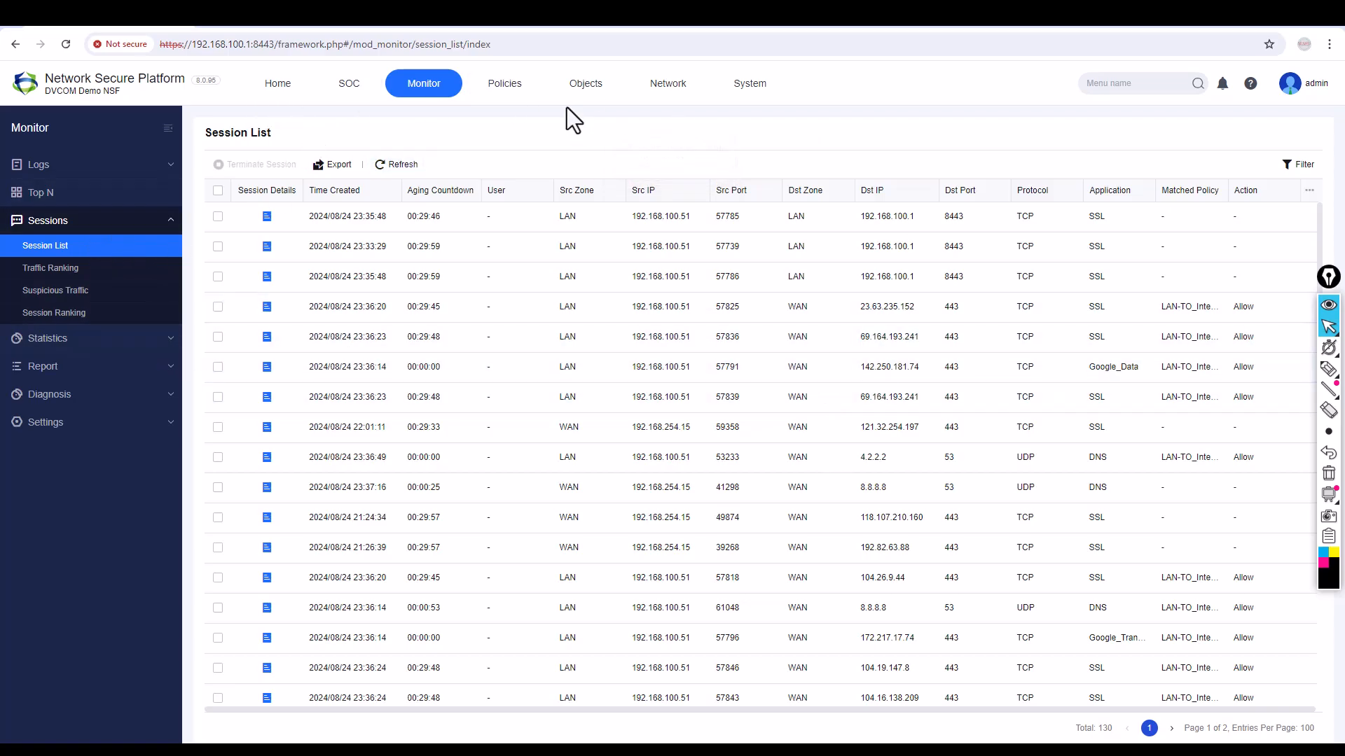
click(504, 83)
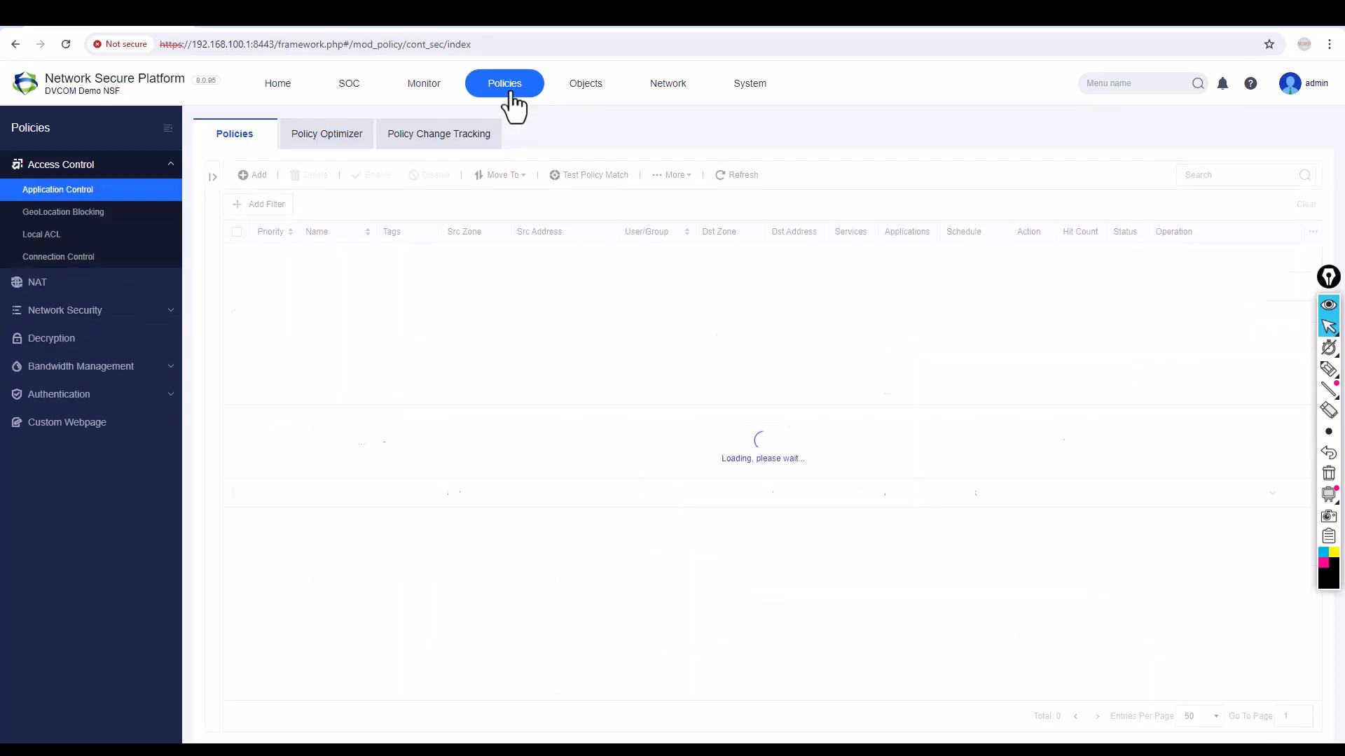
Step: Reload Policies showing Block-Facebook at 20 hits, then log out as admin
click(503, 83)
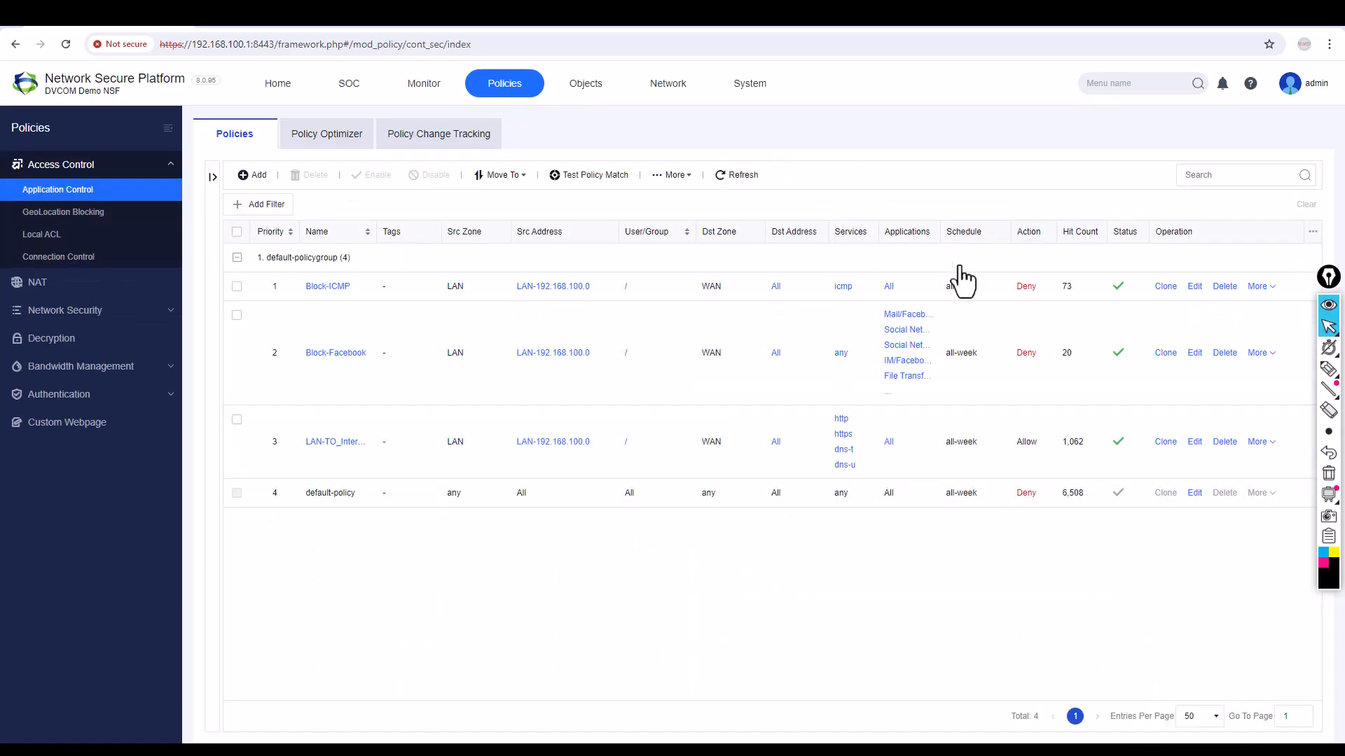
mouse_move(872, 594)
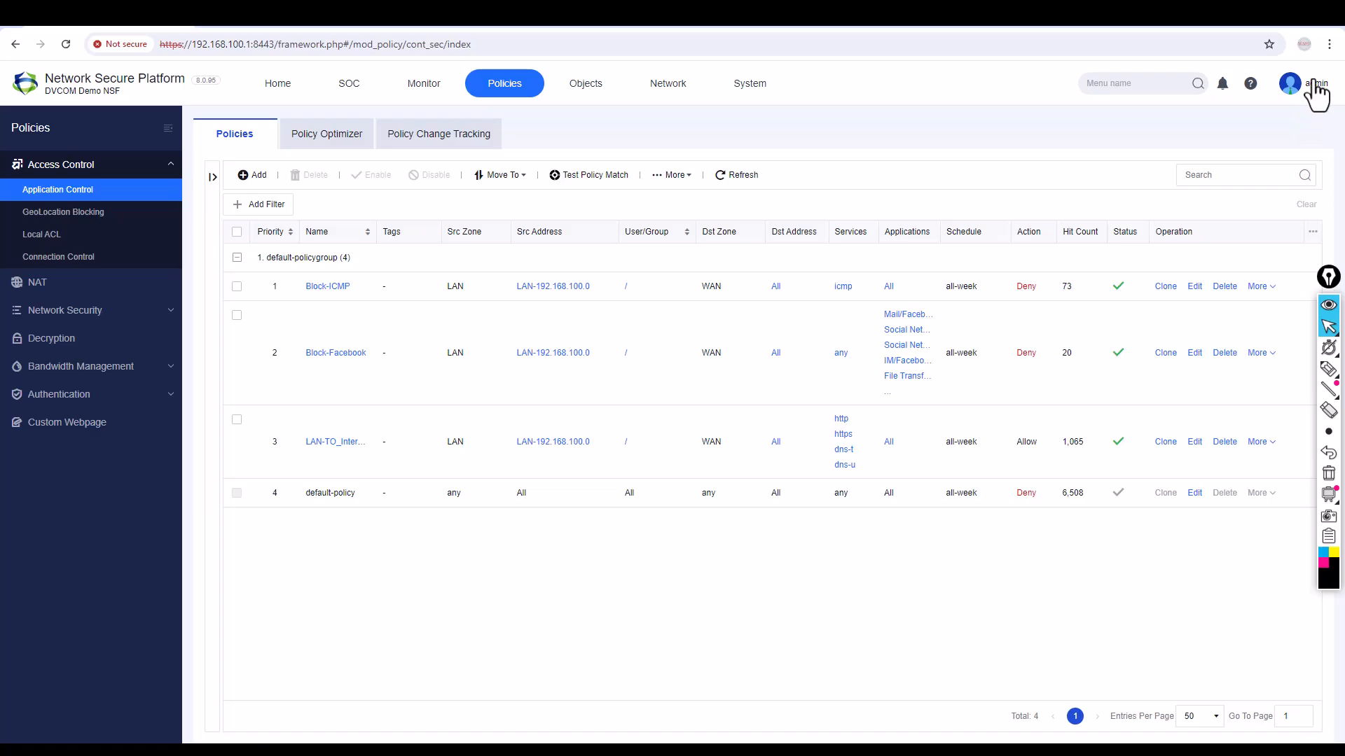
click(1290, 82)
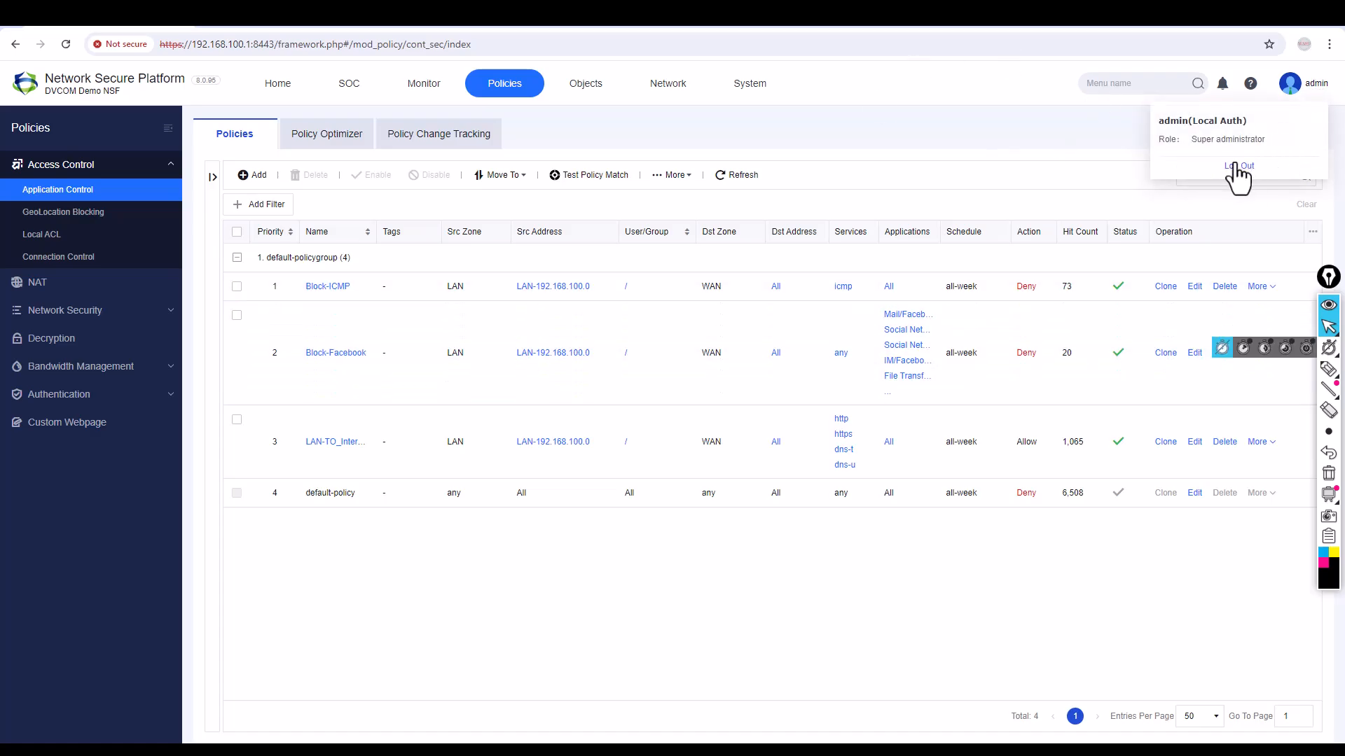
mouse_move(348, 33)
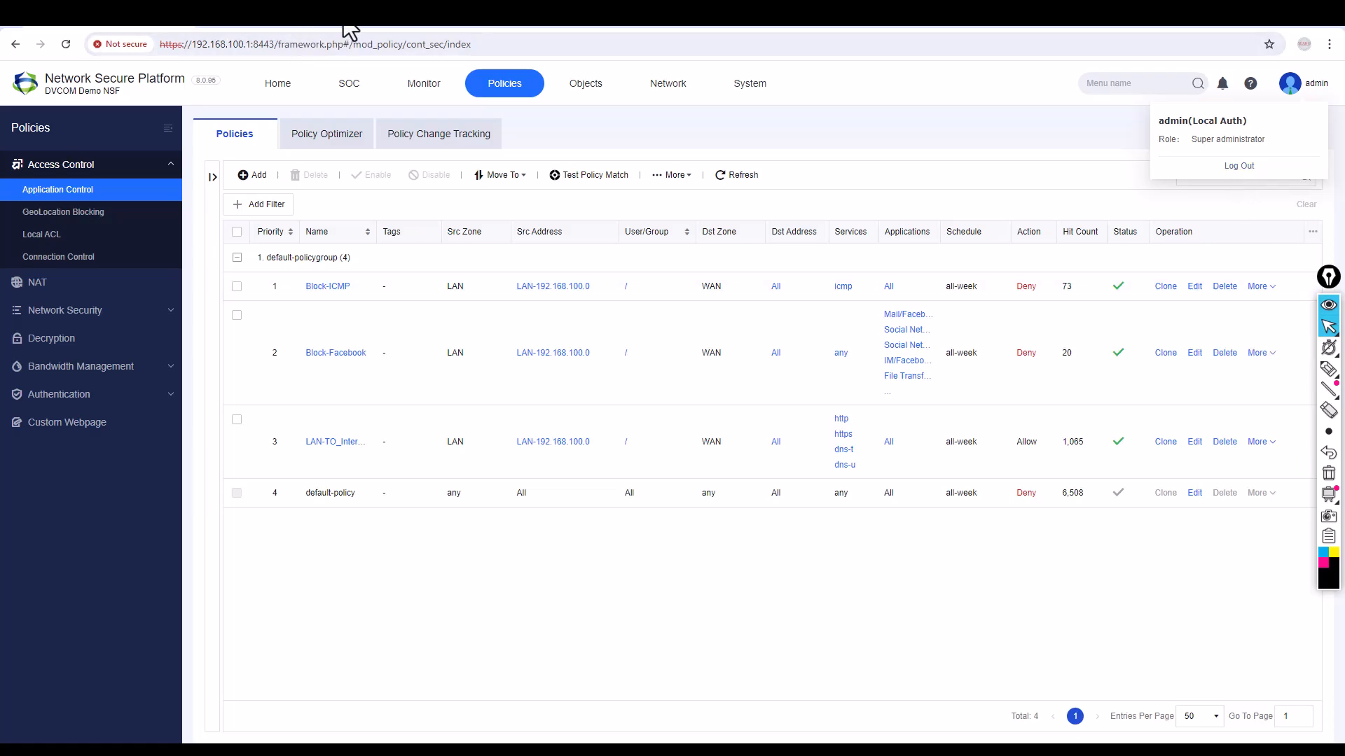
mouse_move(357, 33)
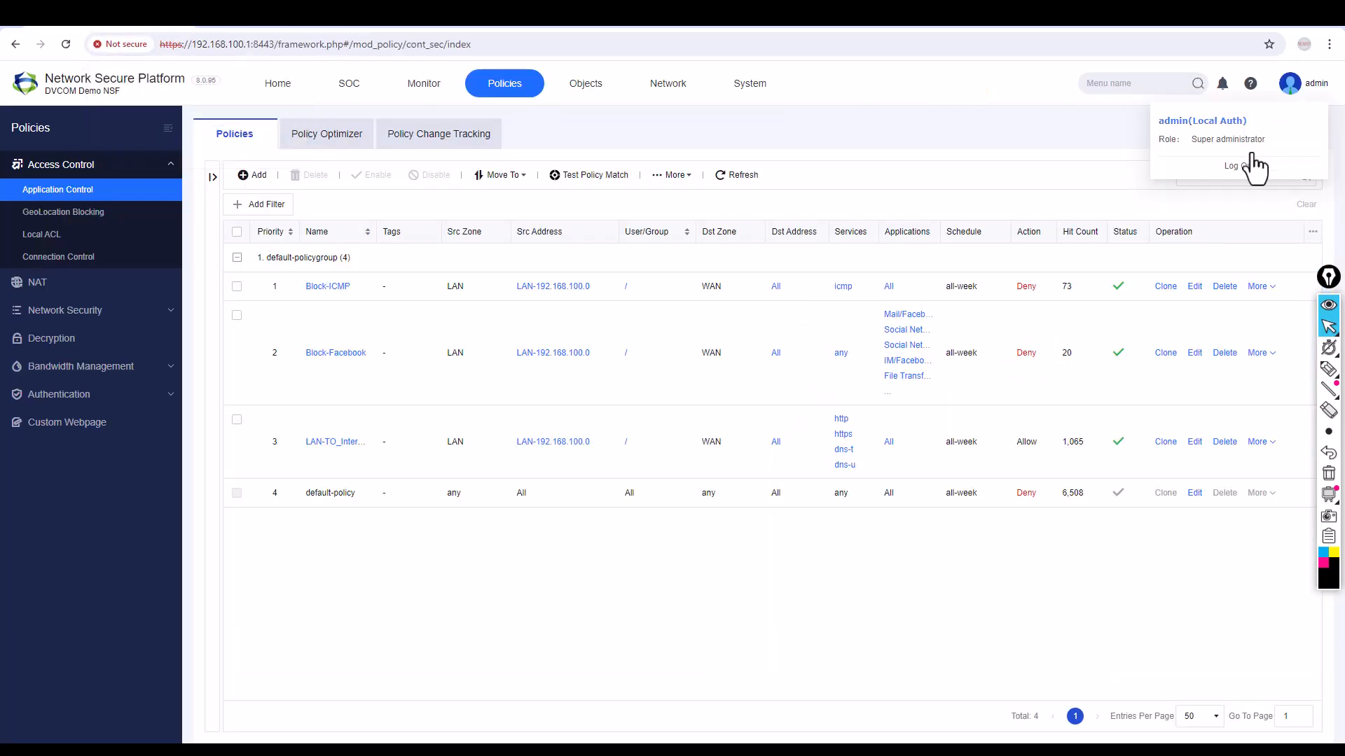
click(1232, 165)
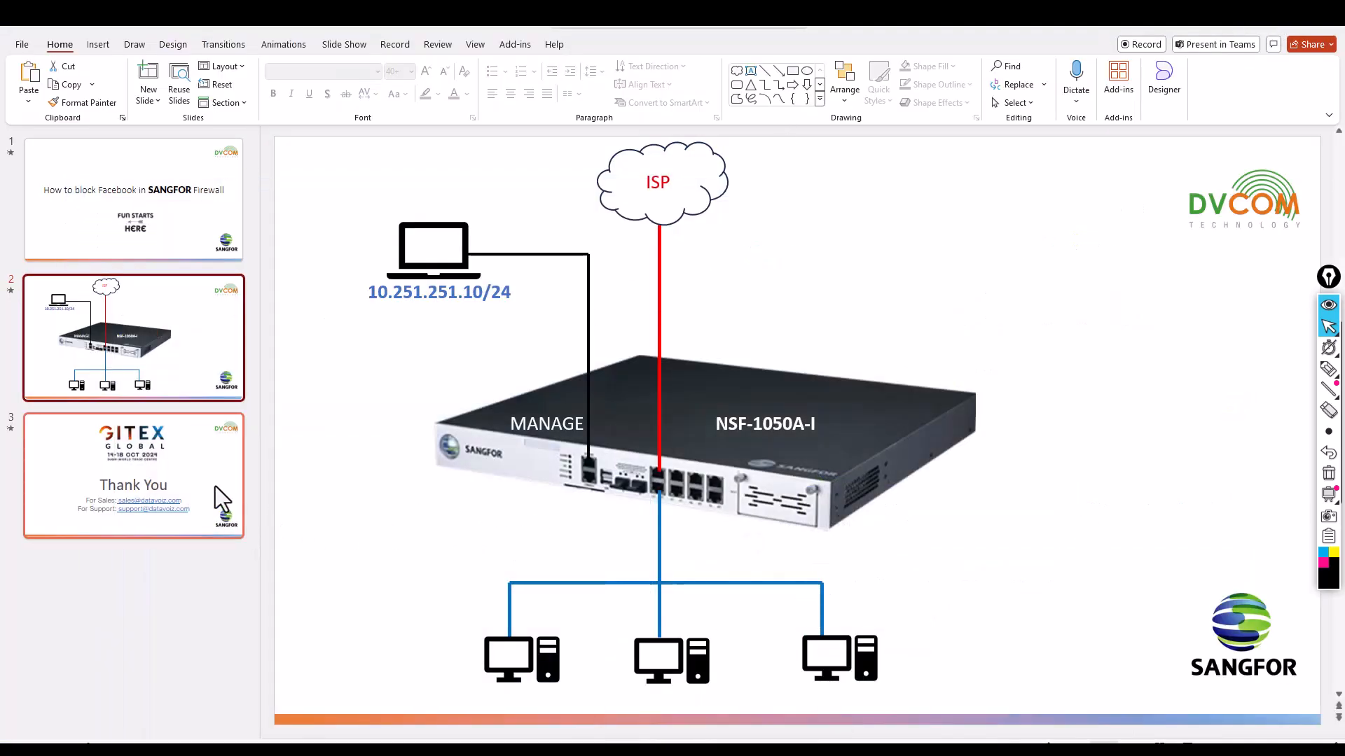
Step: Display slide 3, the GITEX Global Thank You slide
click(133, 476)
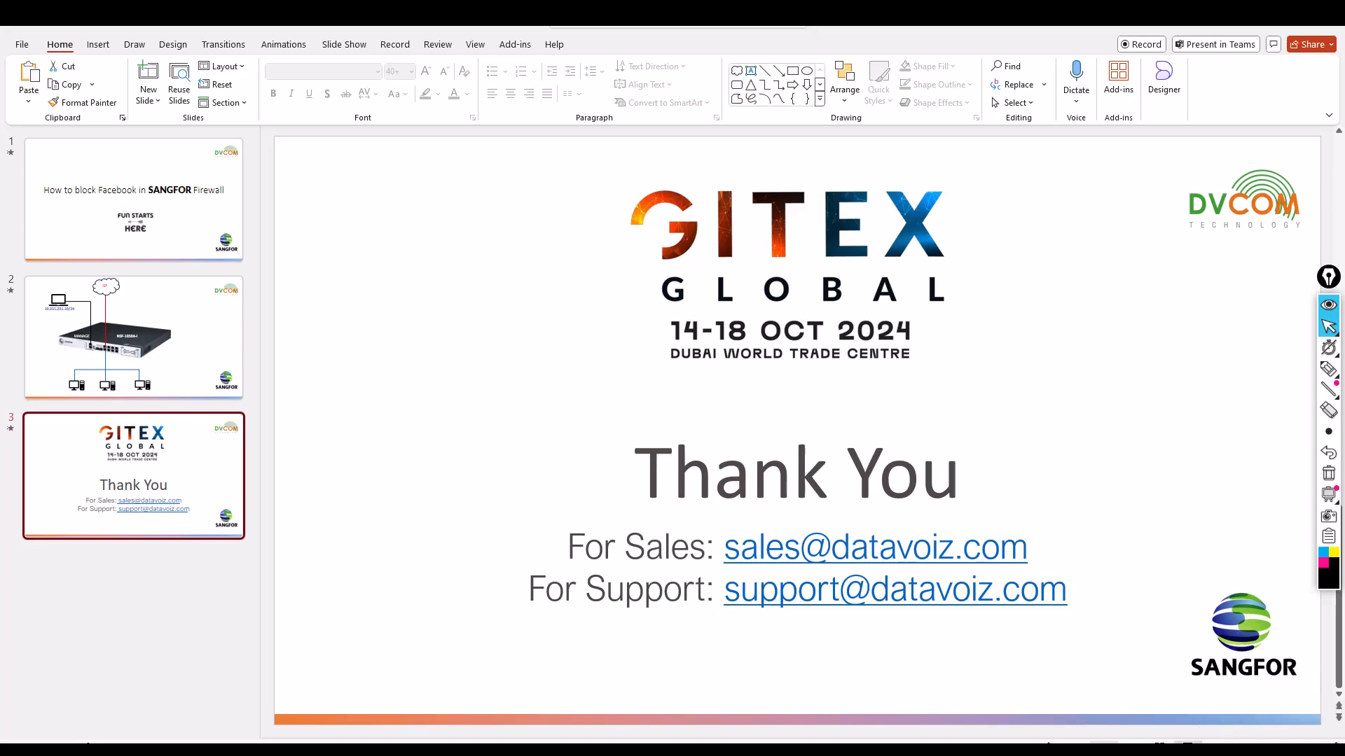